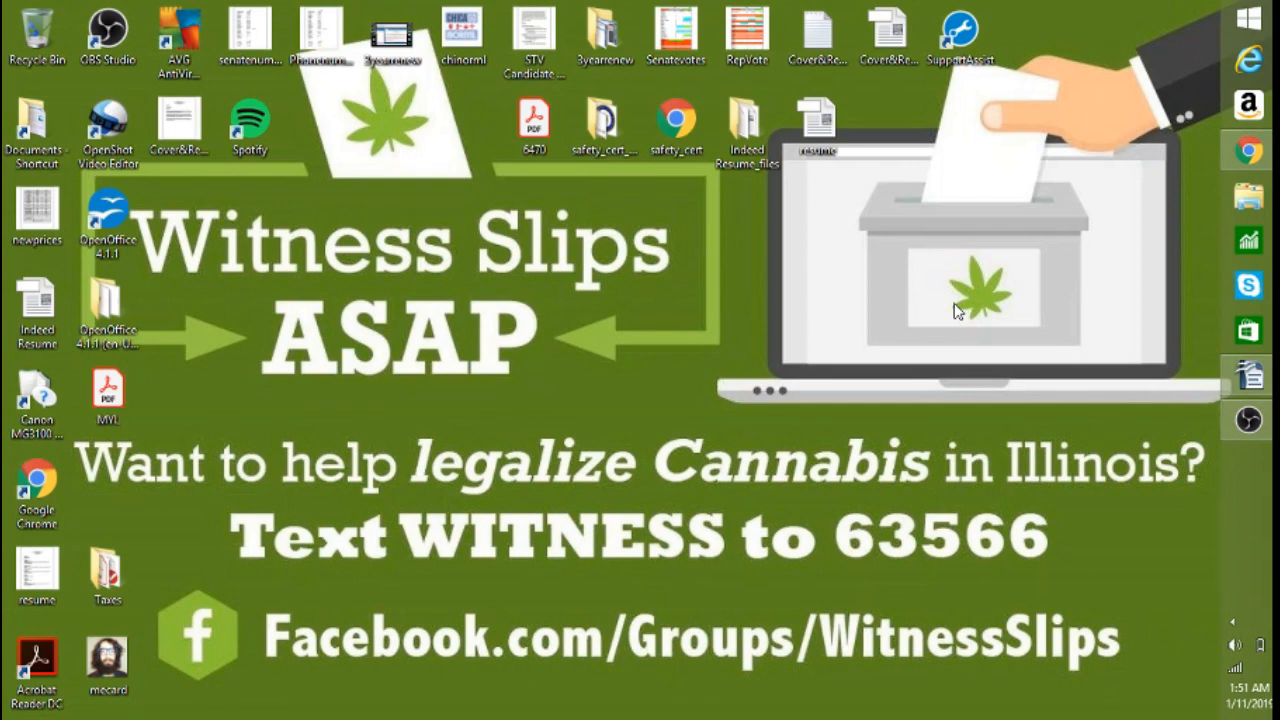
mouse_move(1142, 386)
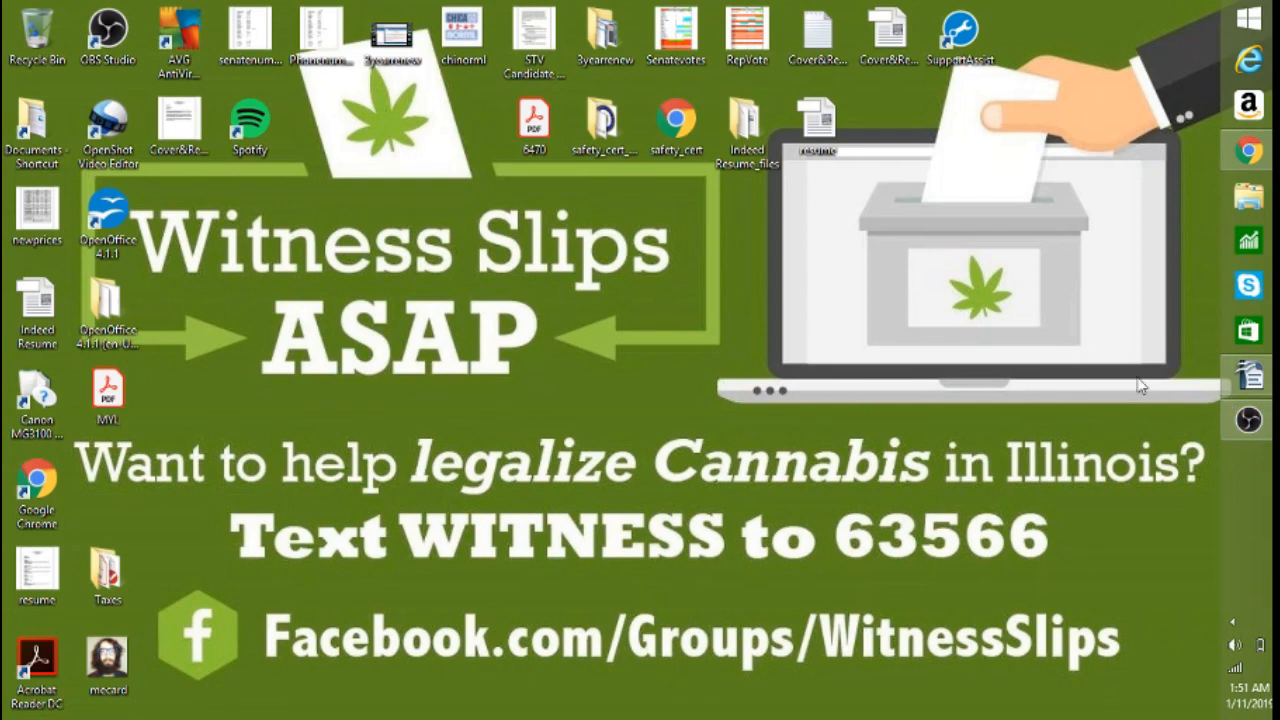
mouse_move(640, 268)
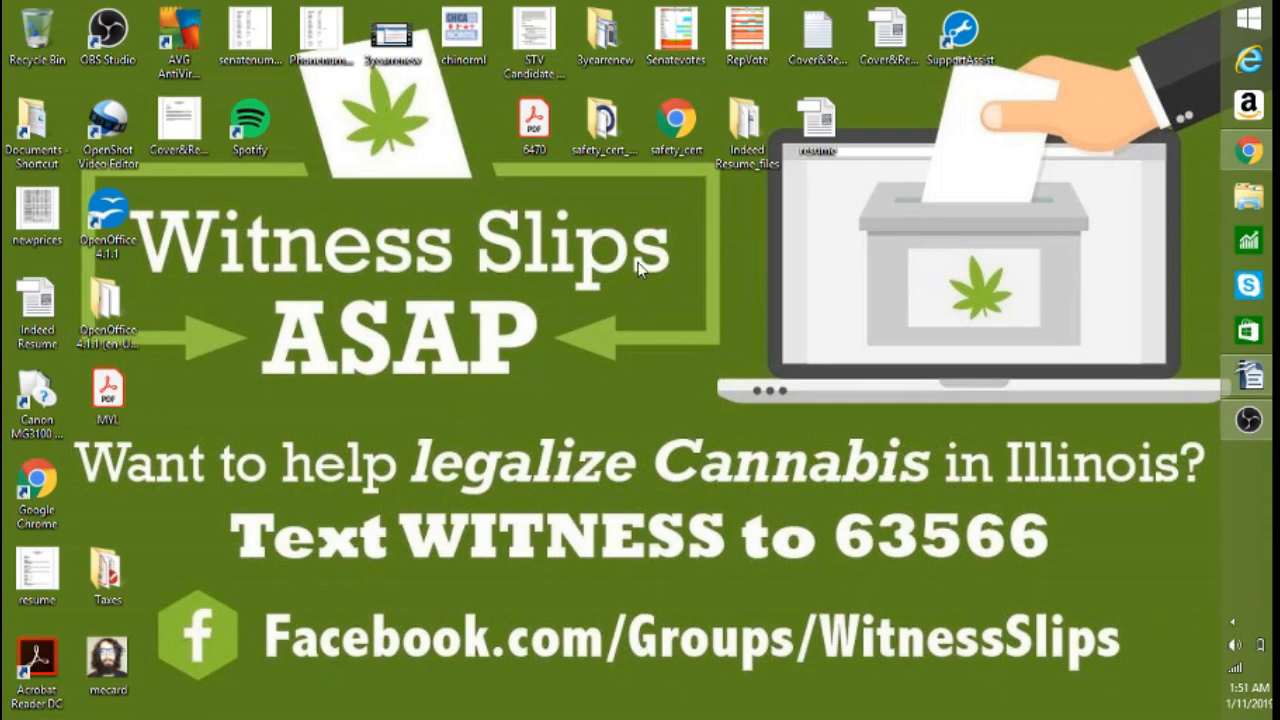
mouse_move(676, 308)
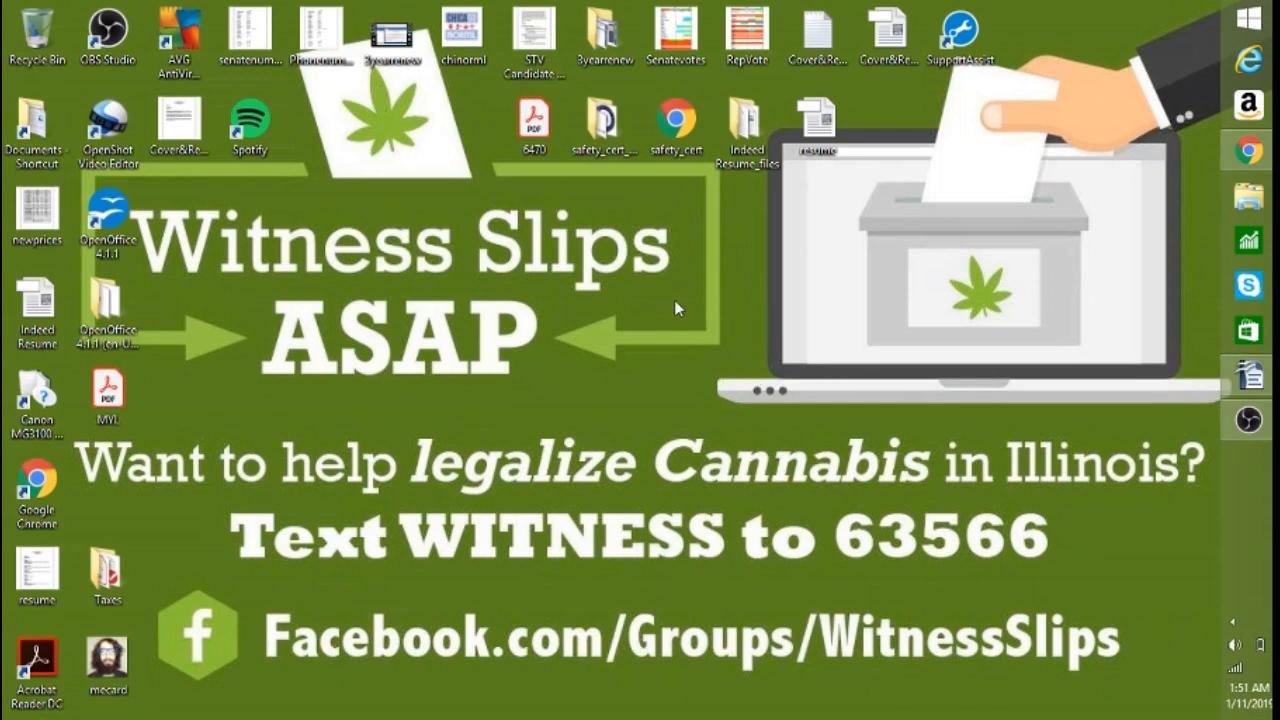
mouse_move(704, 252)
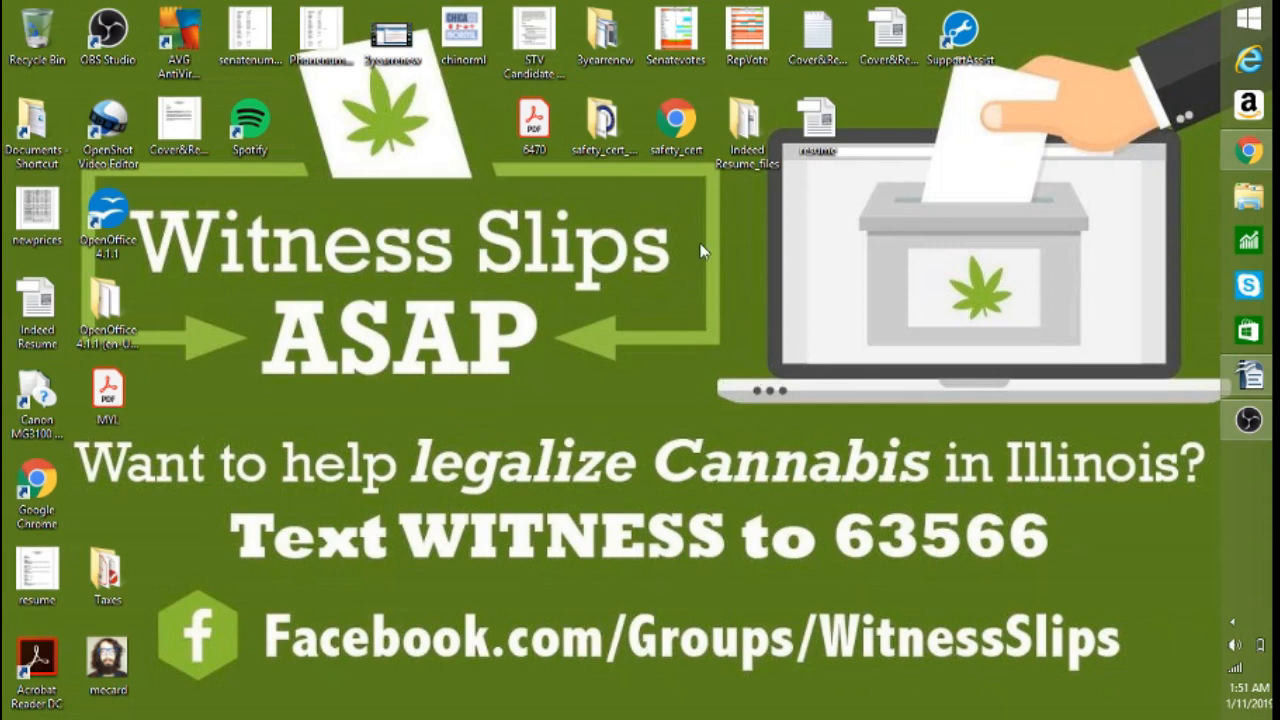
mouse_move(1100, 578)
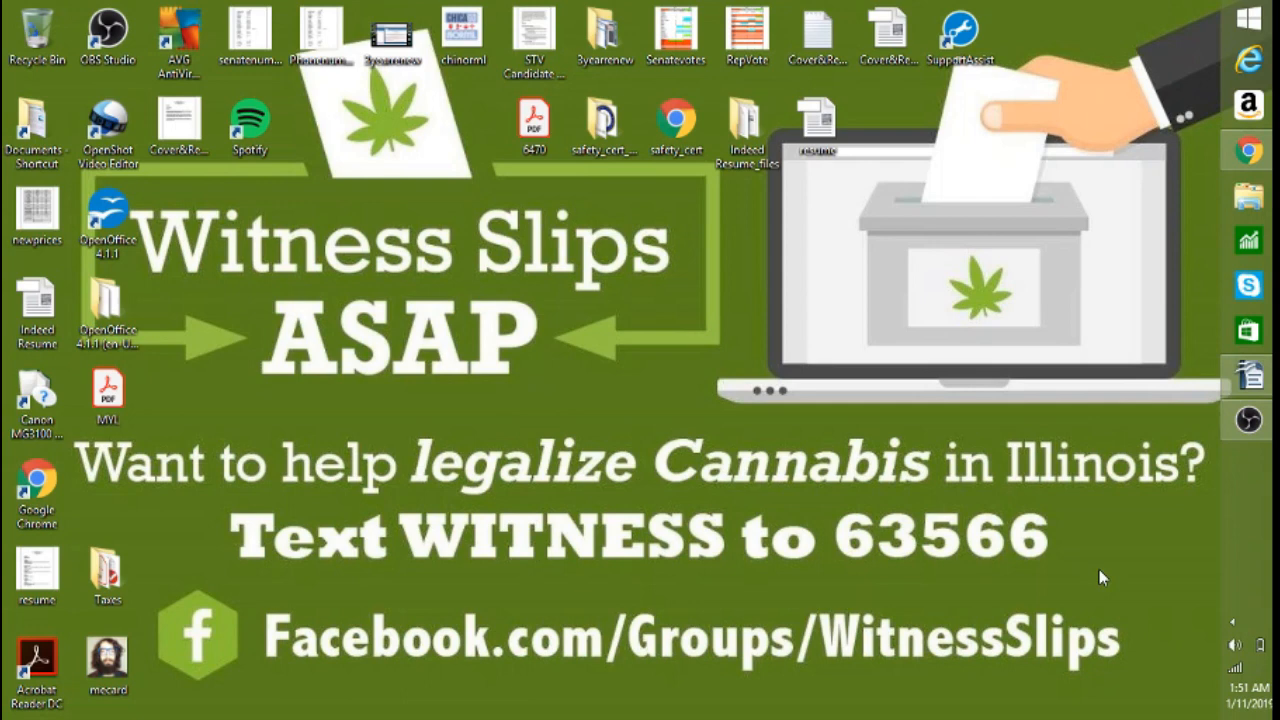
mouse_move(1130, 652)
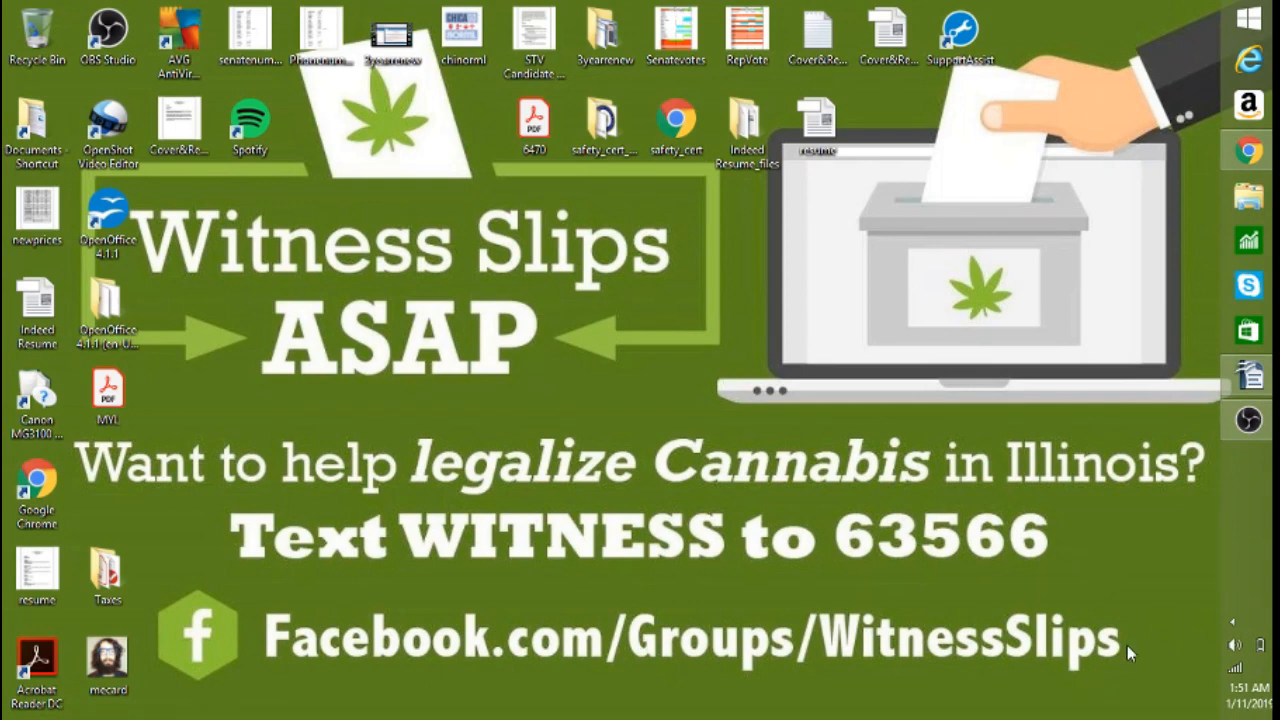
mouse_move(704, 588)
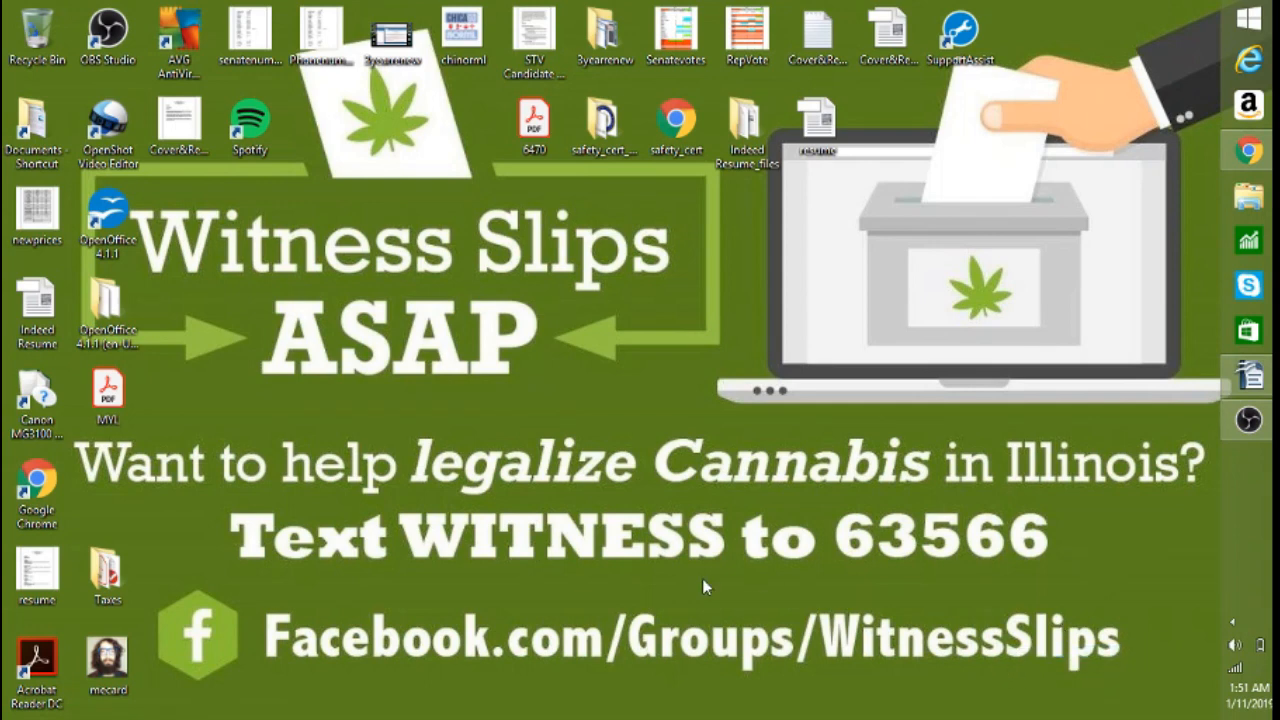
mouse_move(650, 652)
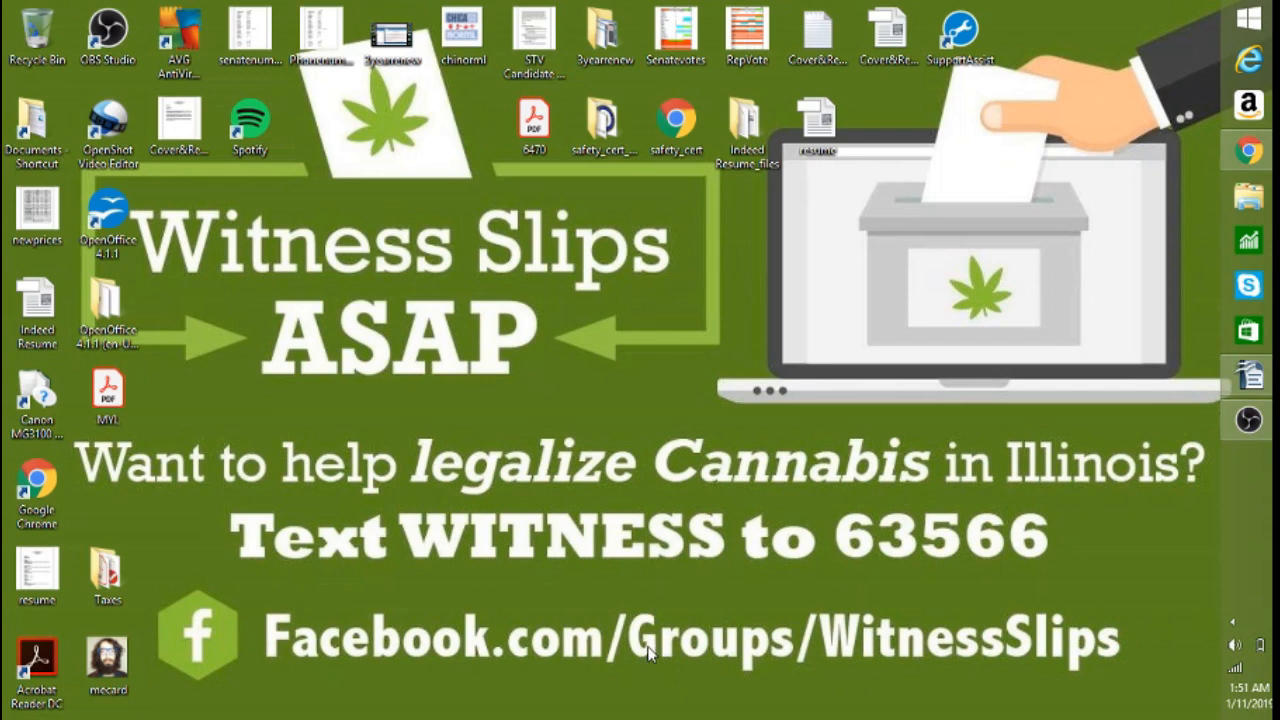
mouse_move(626, 648)
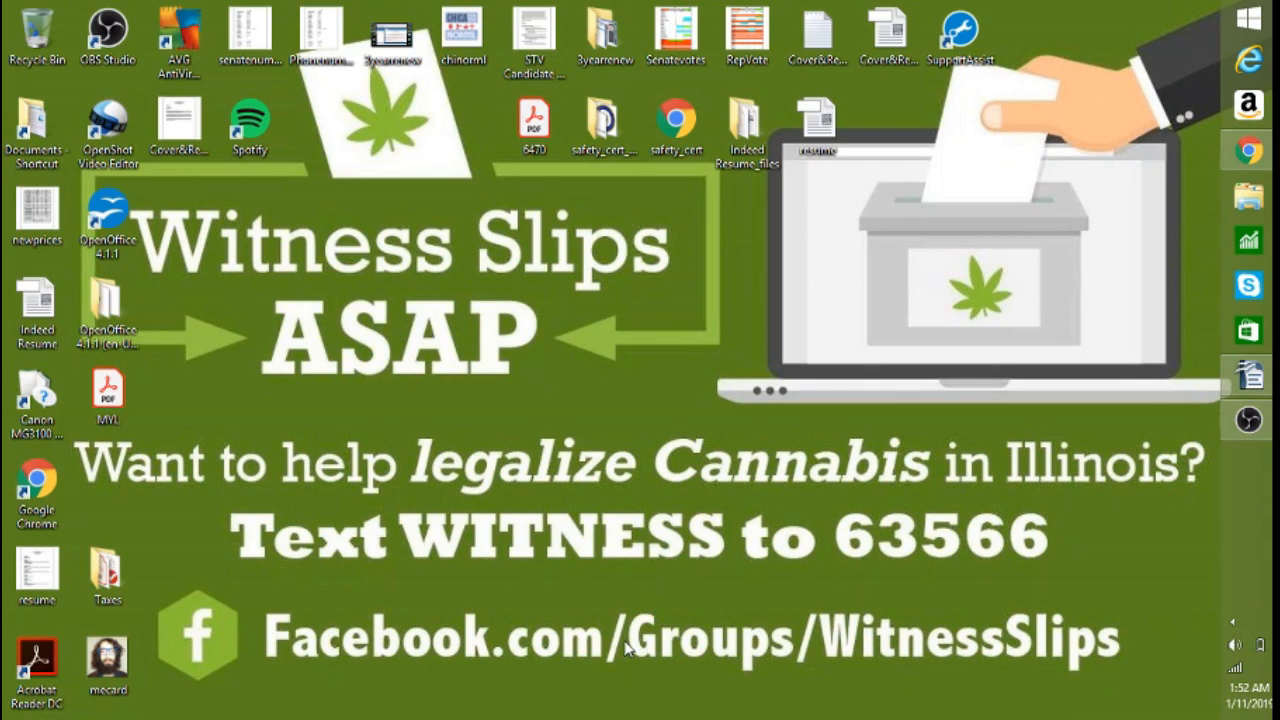
mouse_move(948, 476)
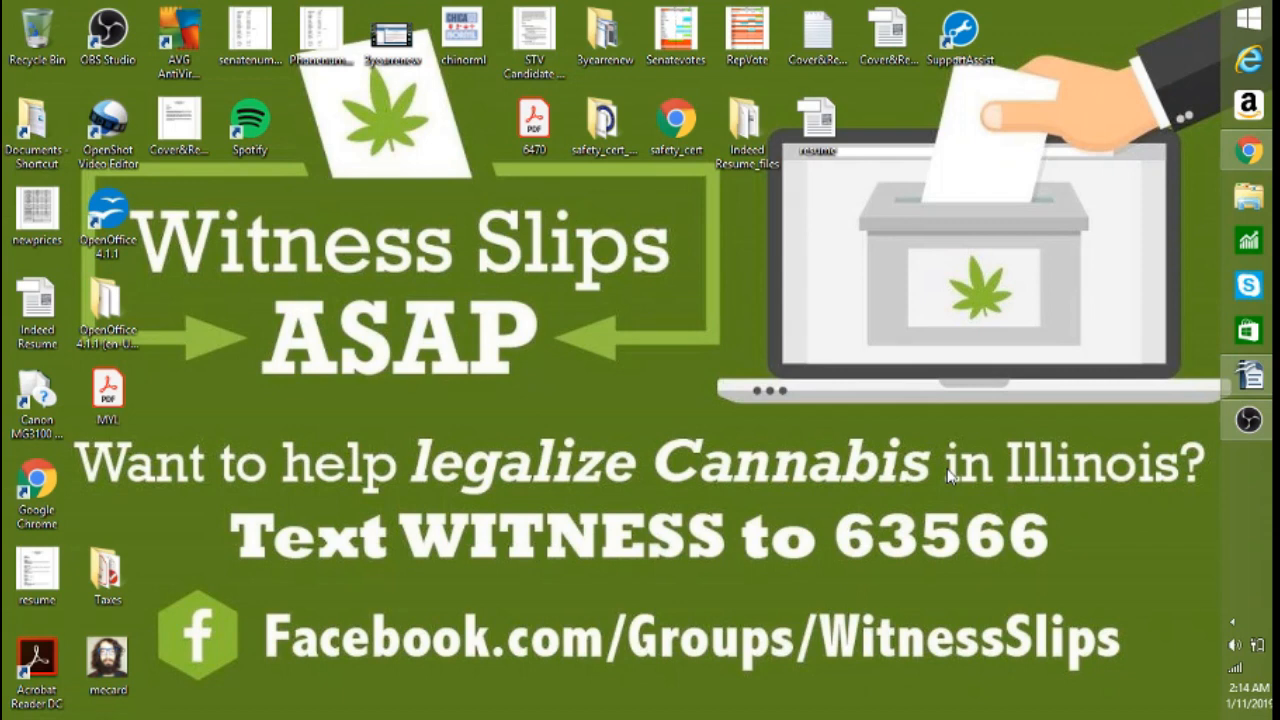
mouse_move(1170, 212)
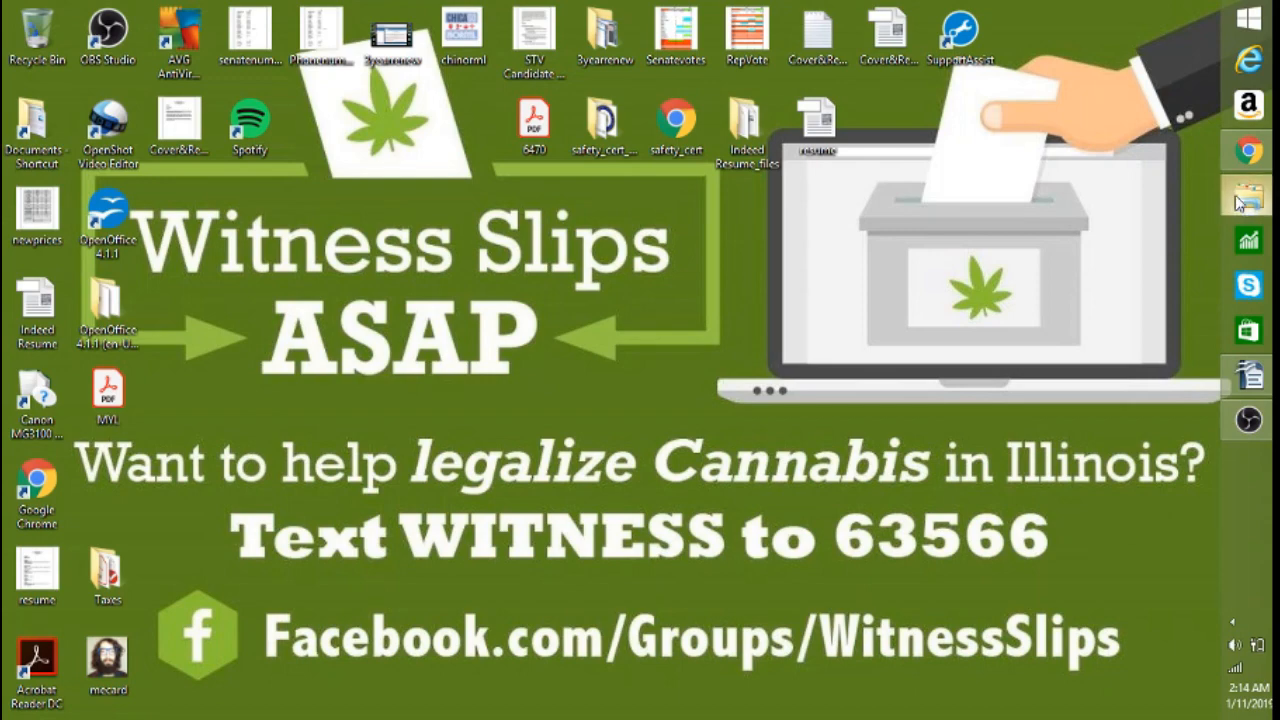
Step: Open a File Explorer window at the Libraries folder
left_click(1248, 192)
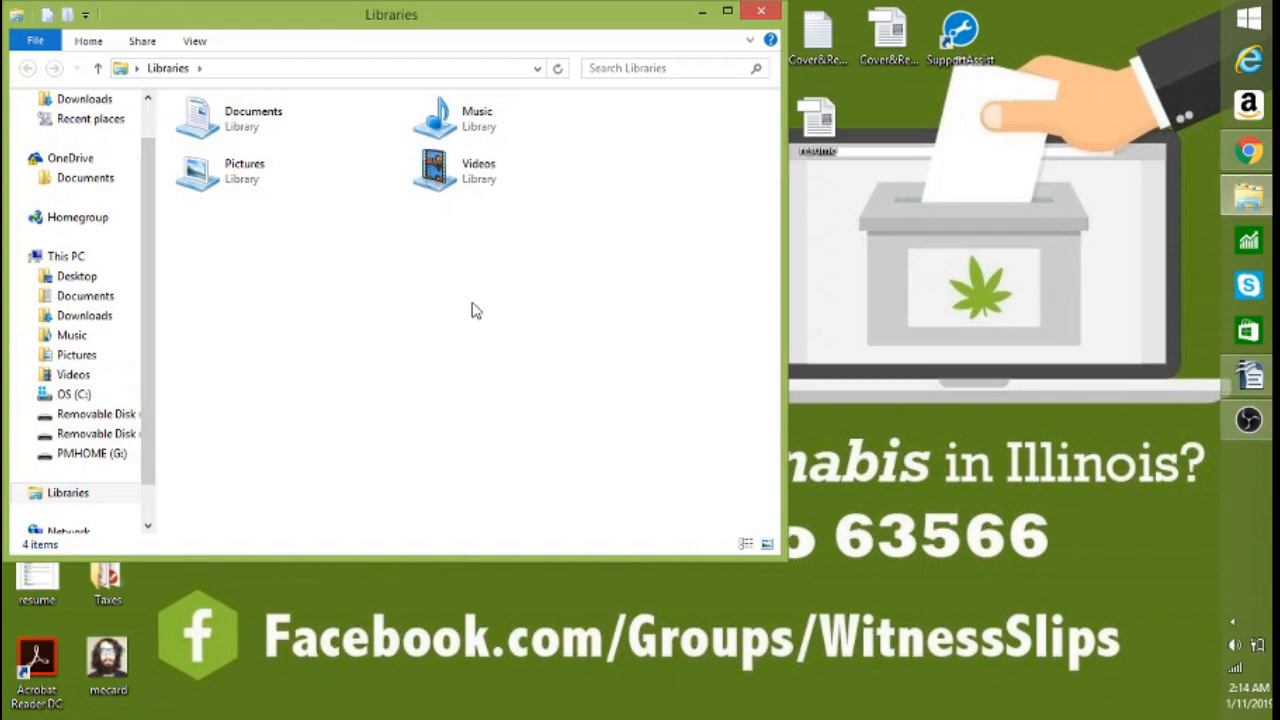
mouse_move(1248, 196)
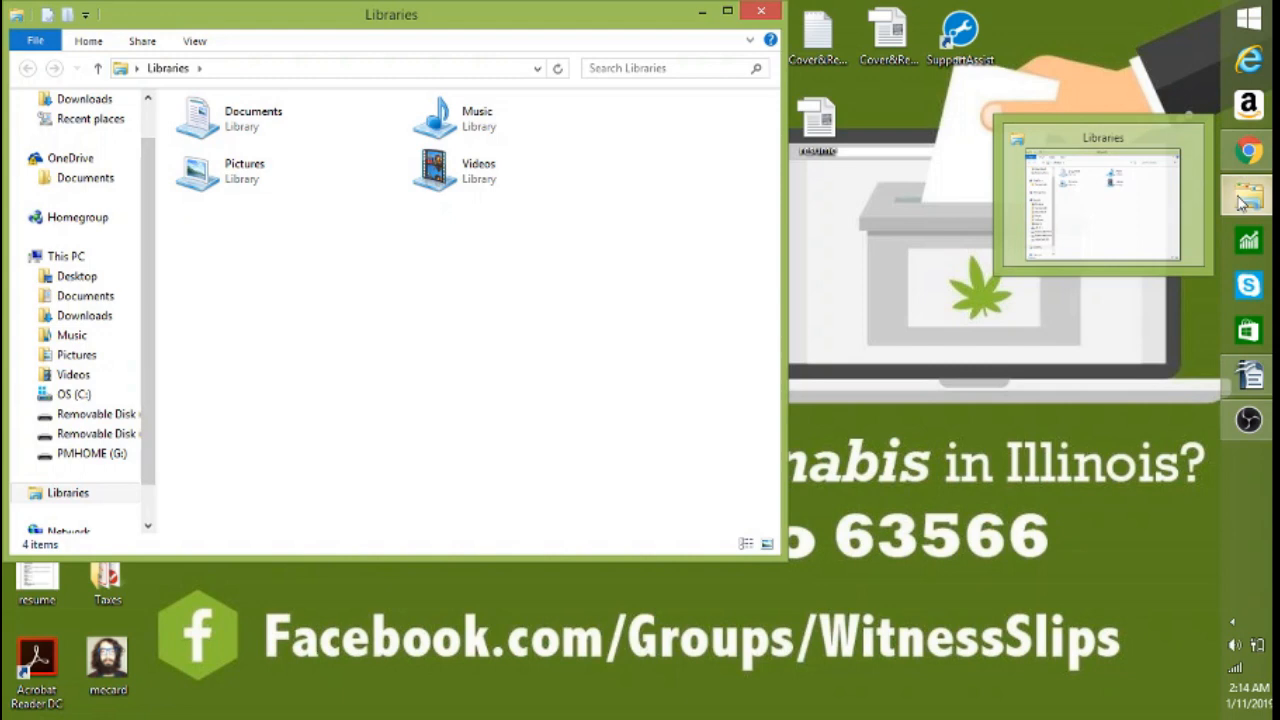
Step: Browse to Removable Disk (E:) and into the DCIM\101MSDCF photo folder
left_click(96, 414)
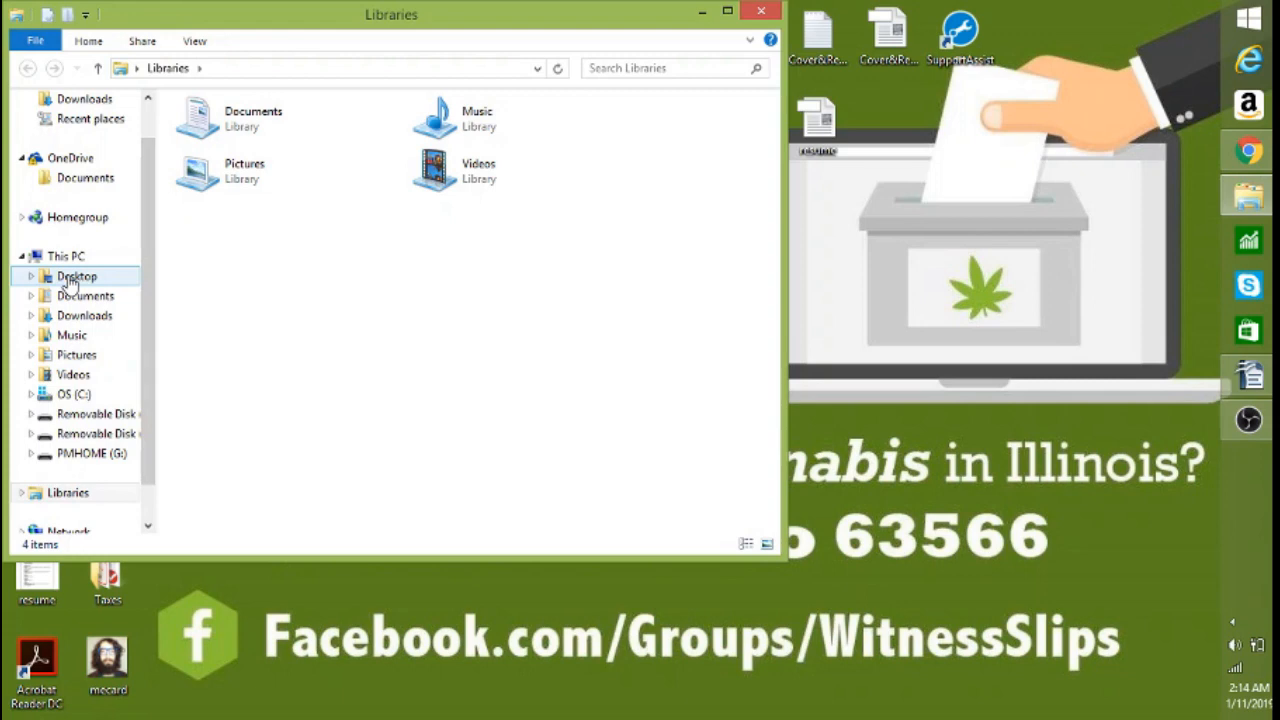
left_click(90, 414)
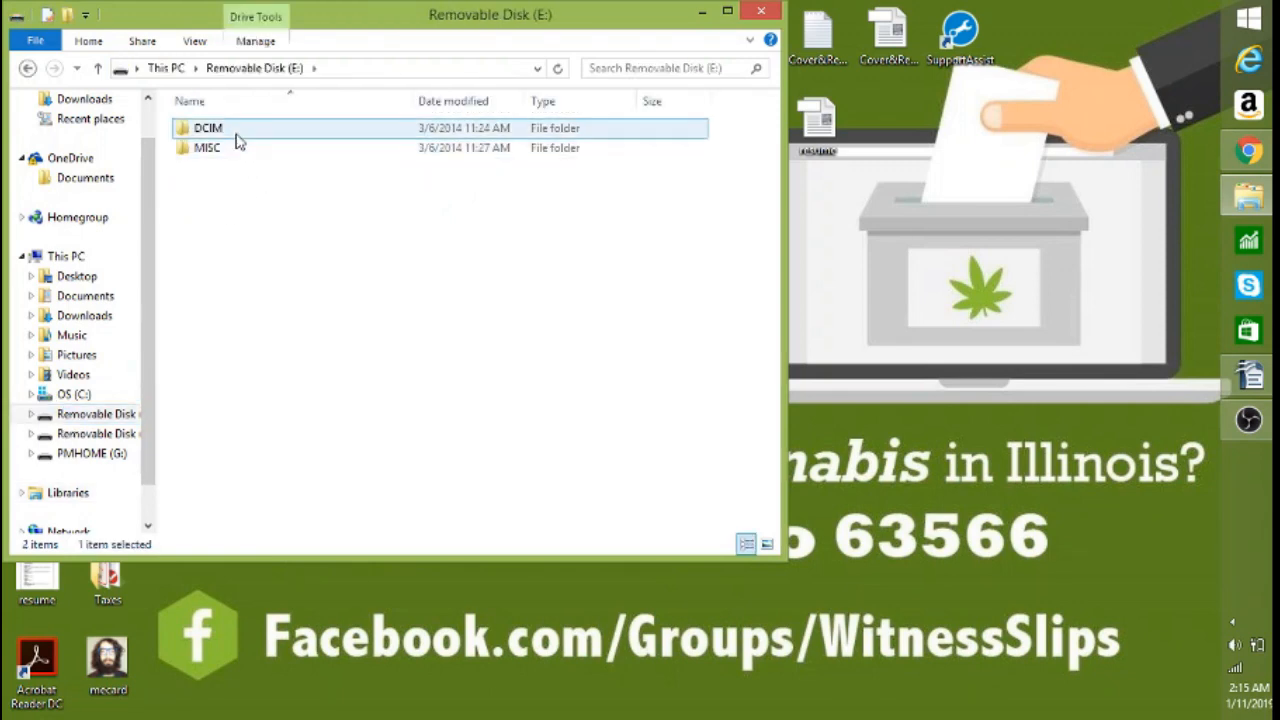
double_click(208, 128)
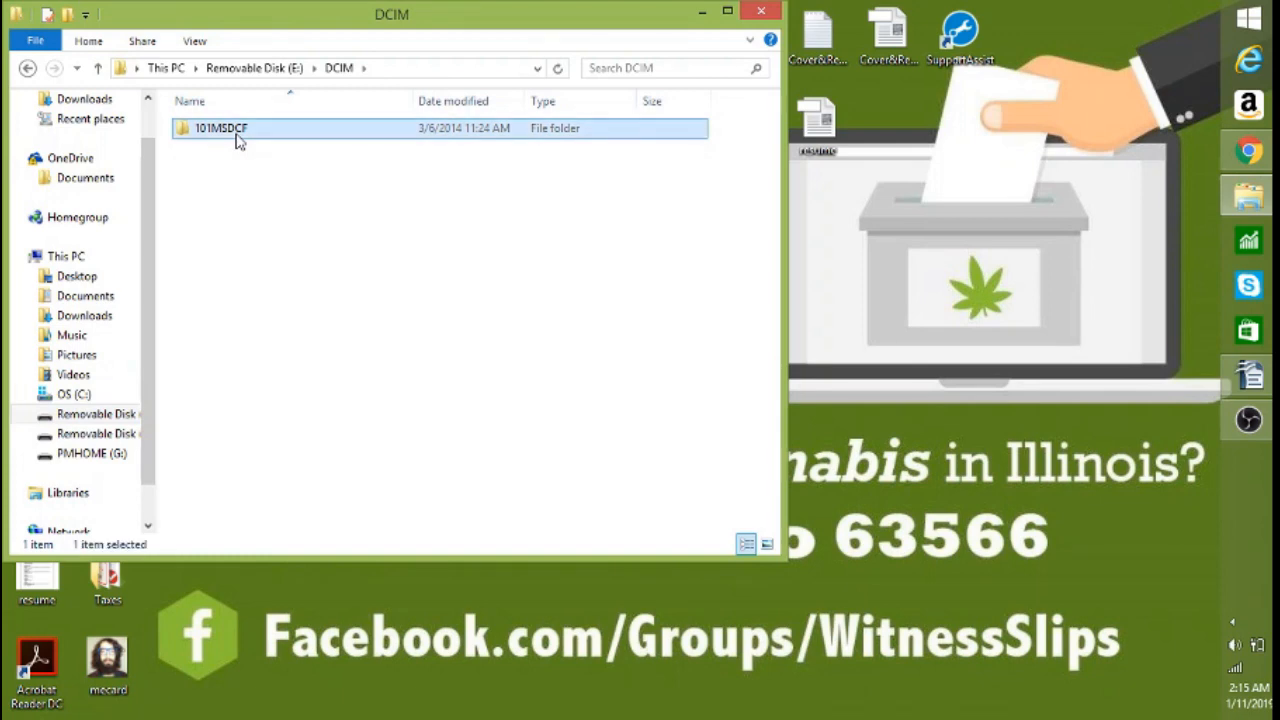
double_click(220, 128)
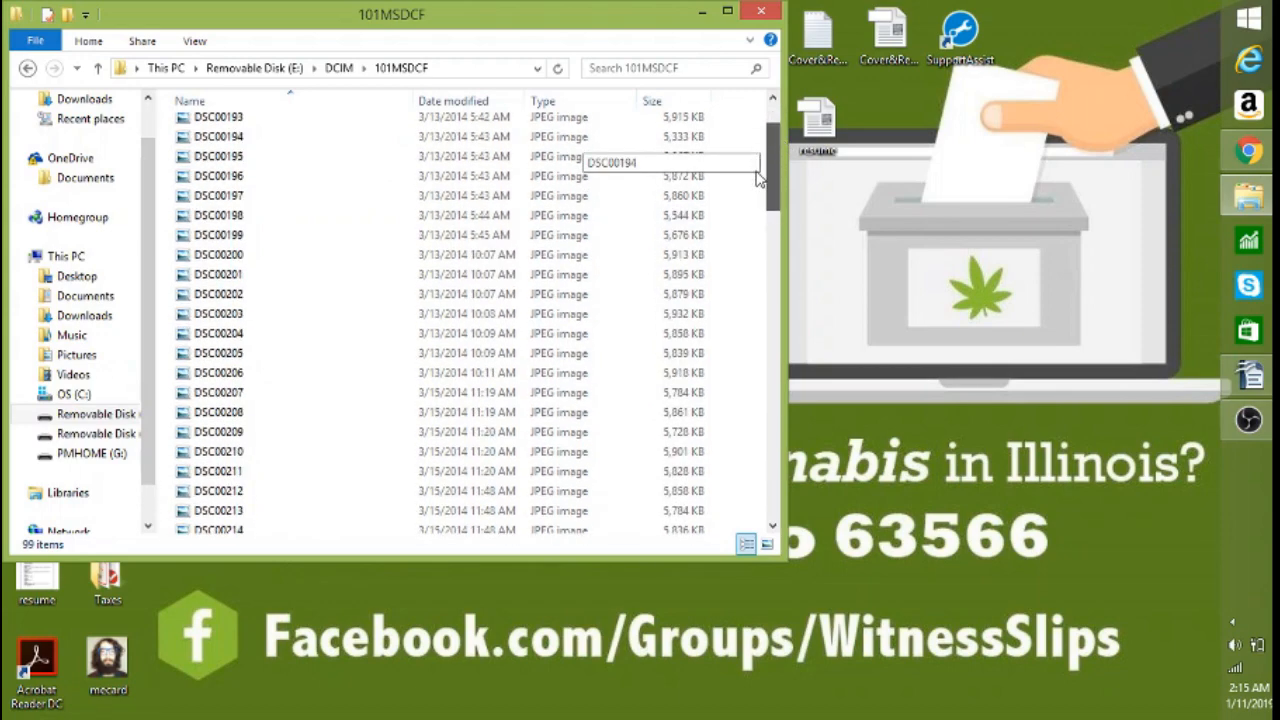
Step: Find DSC00276 in the folder and open it in Windows Photo Viewer
scroll("down", 3)
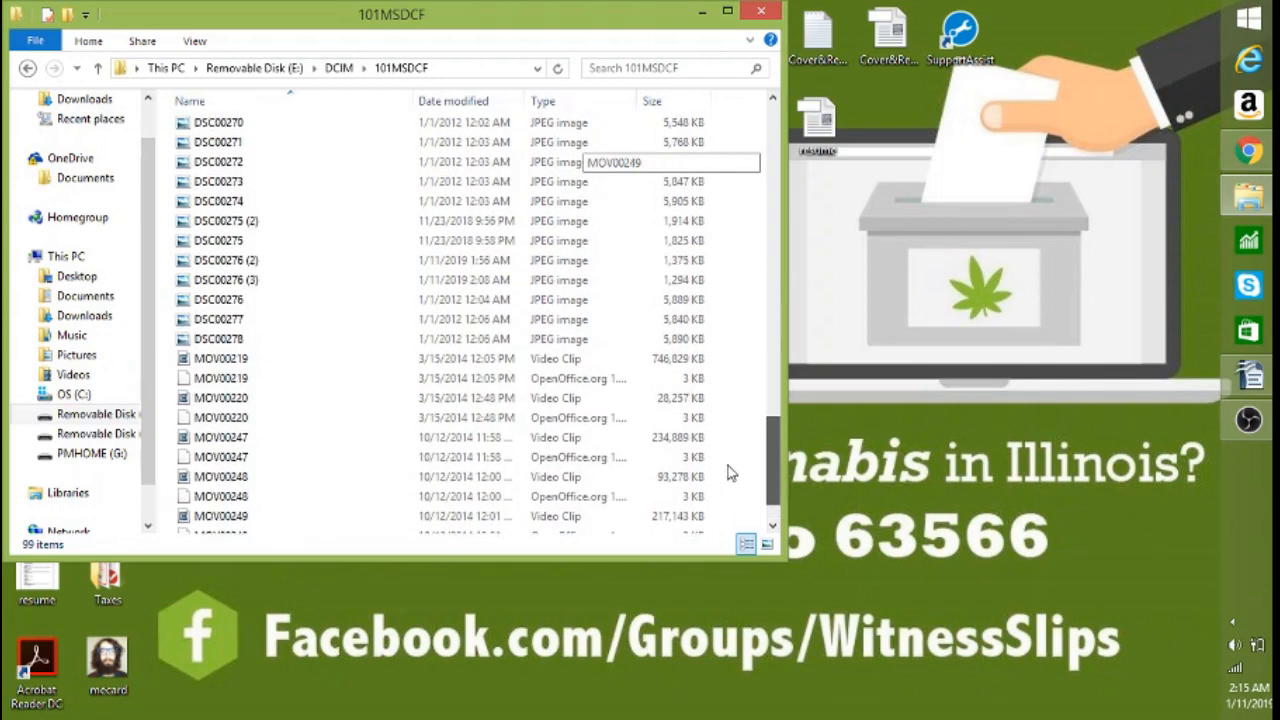
scroll("down", 3)
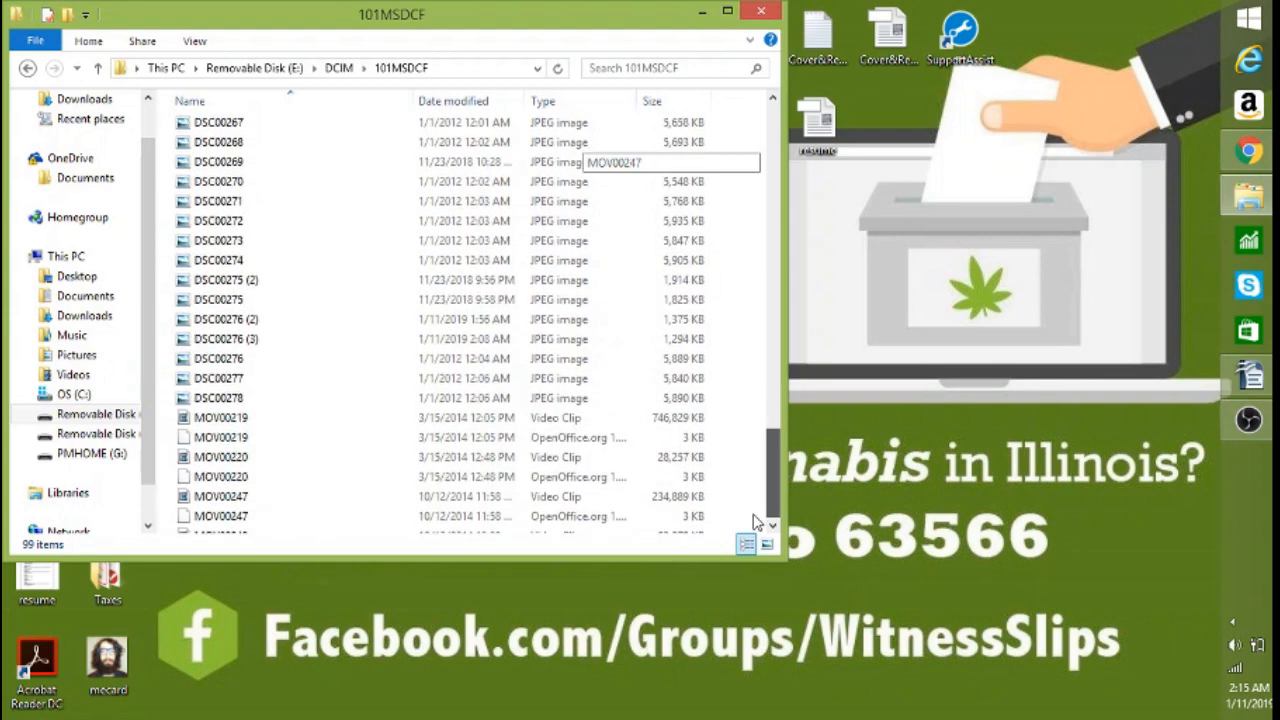
scroll("down", 3)
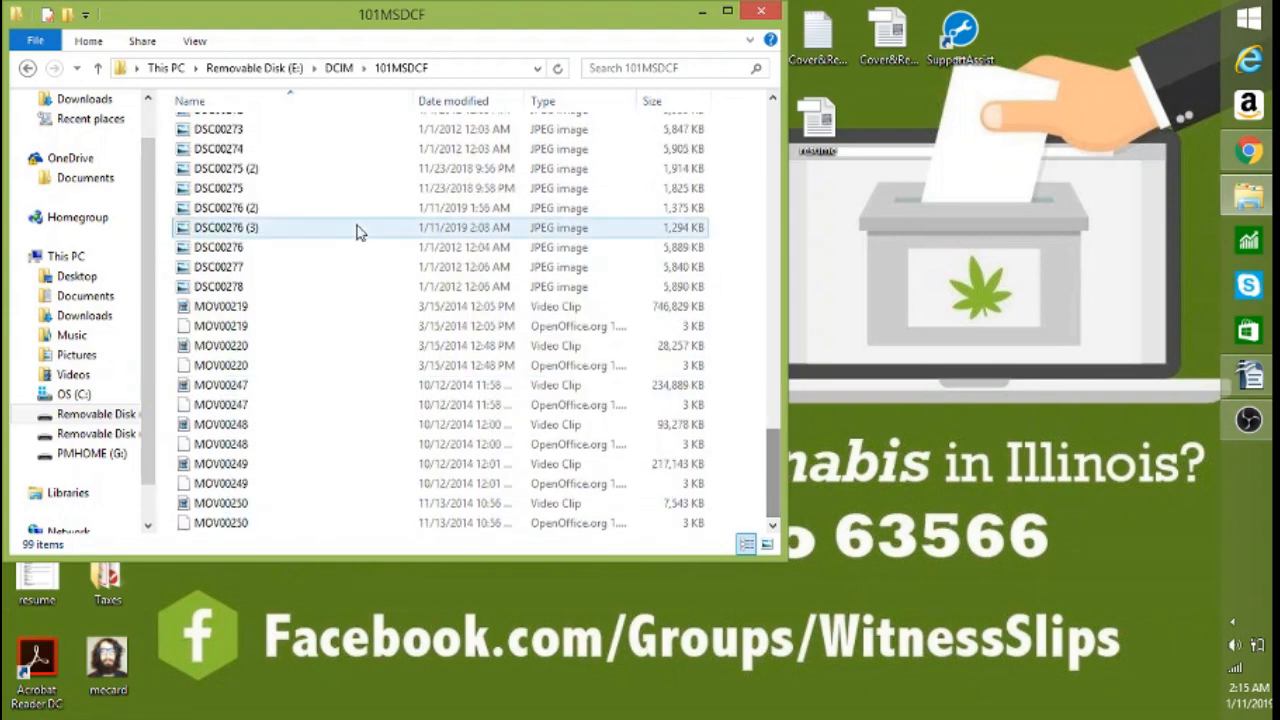
left_click(218, 248)
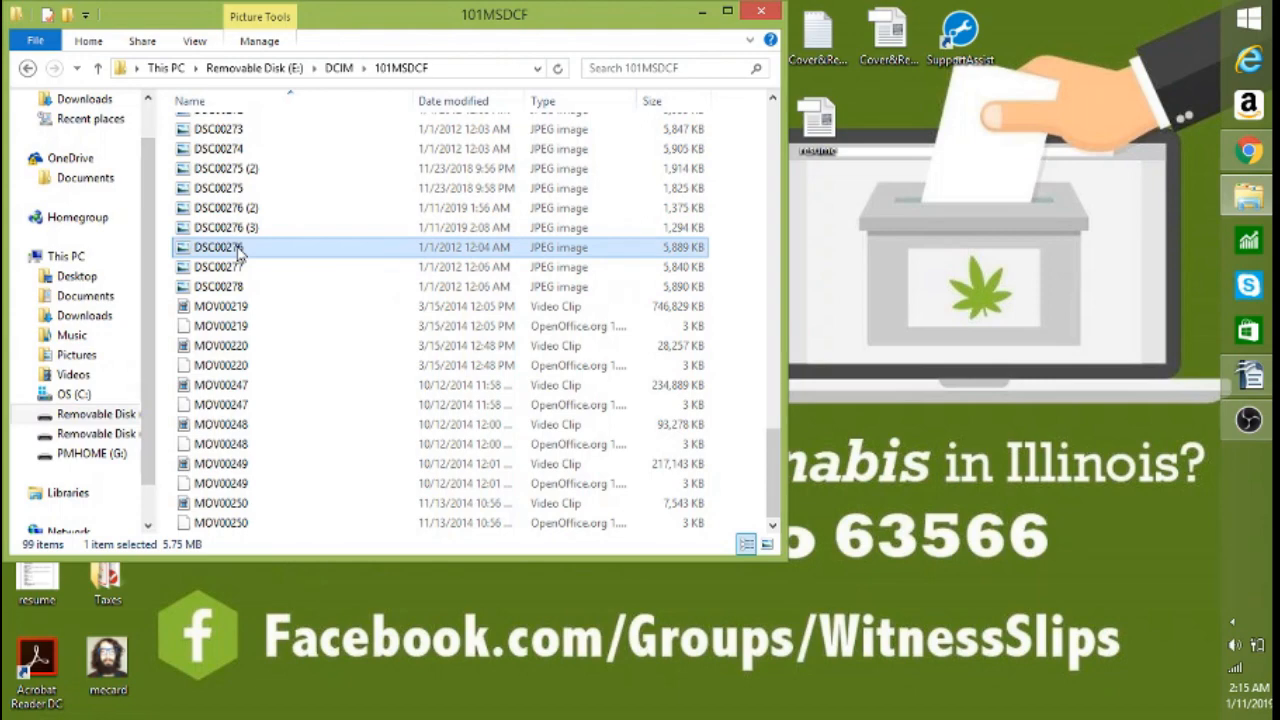
mouse_move(260, 252)
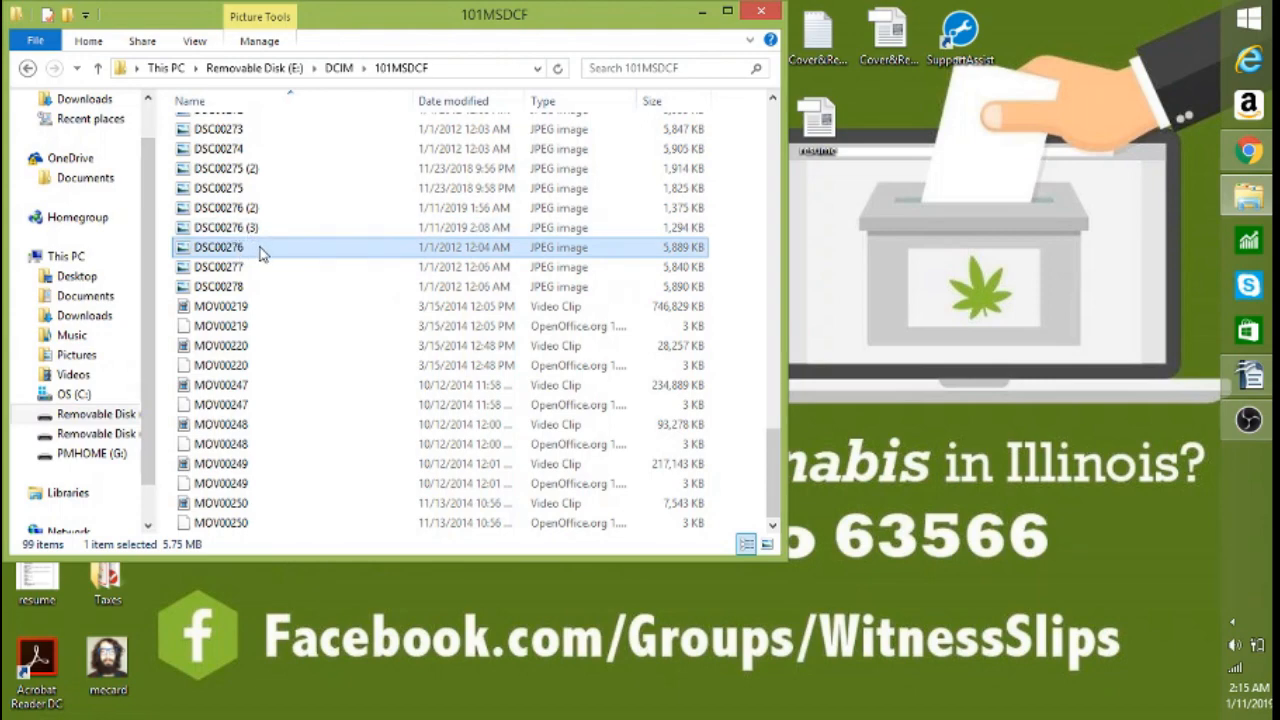
double_click(218, 248)
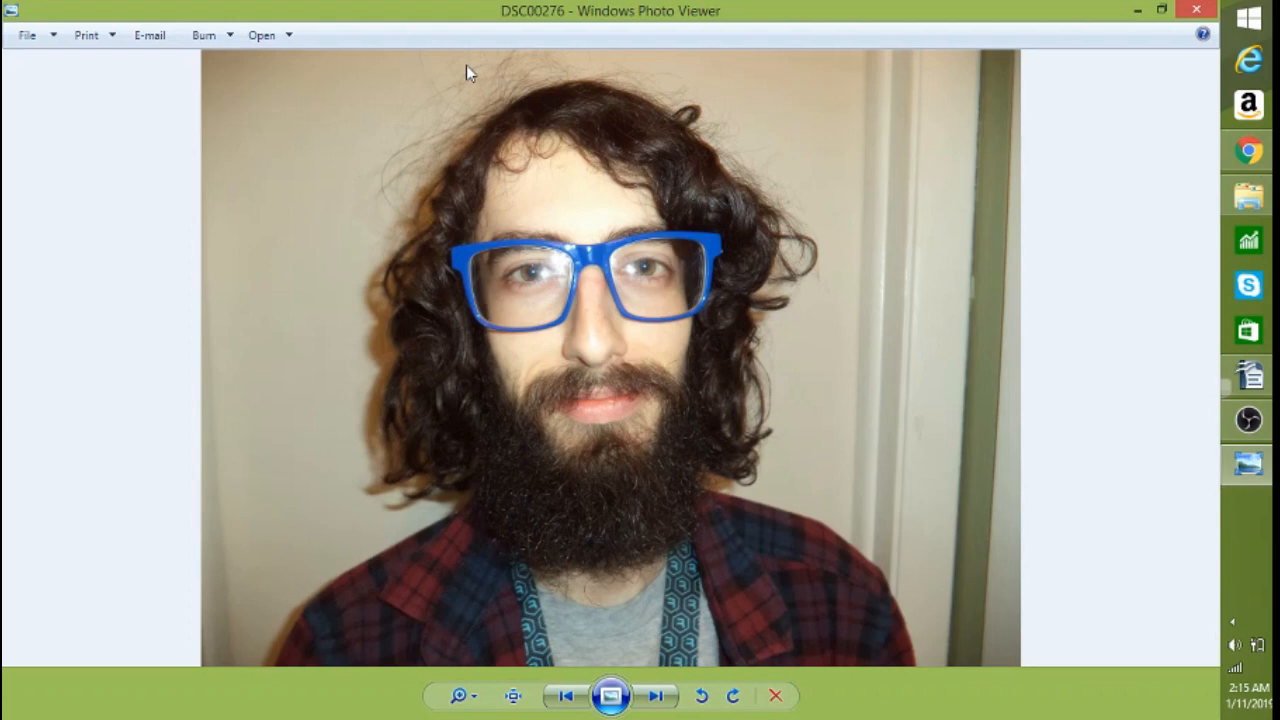
mouse_move(1124, 142)
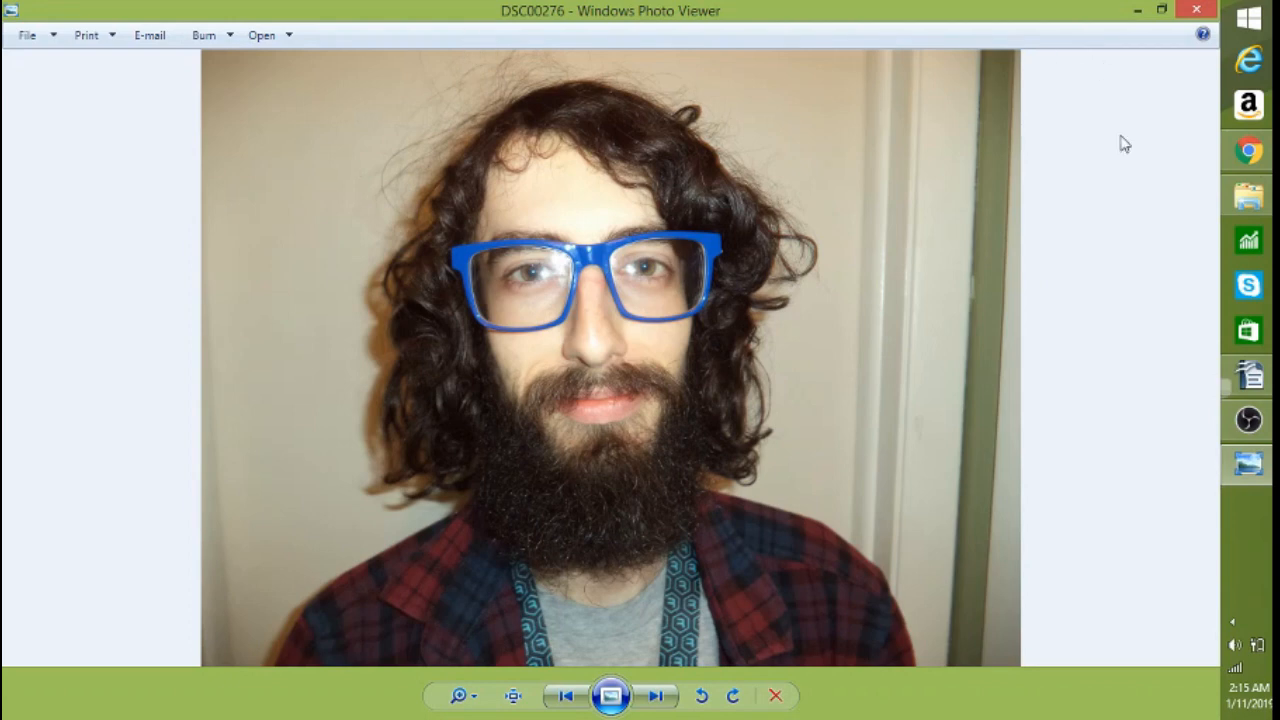
mouse_move(390, 168)
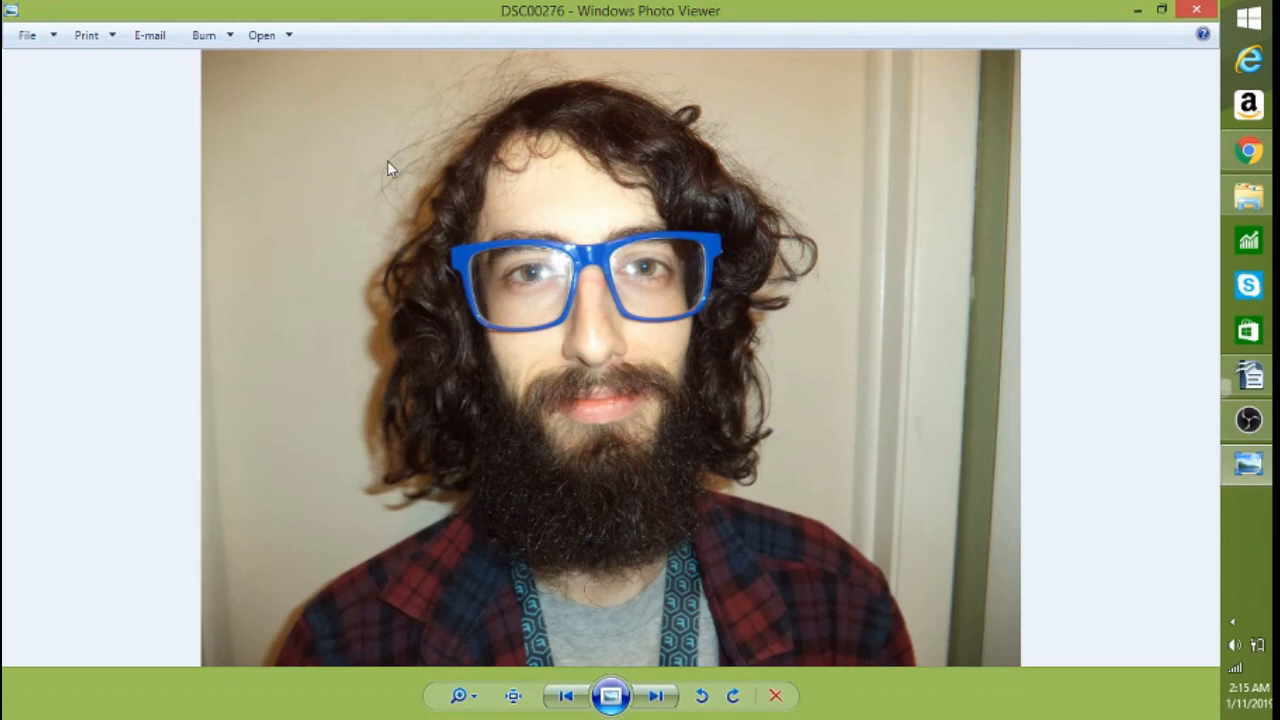
Step: Hand the DSC00276 portrait off to the Photos app via Open With
right_click(388, 168)
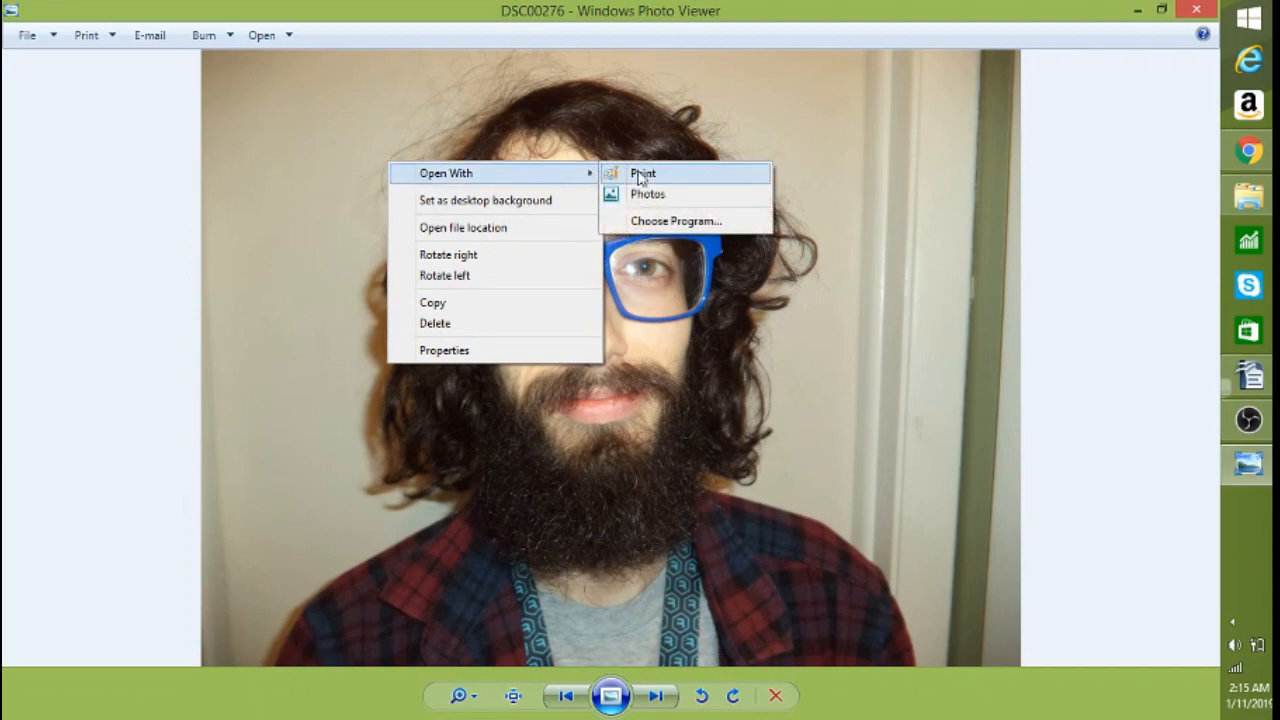
mouse_move(656, 194)
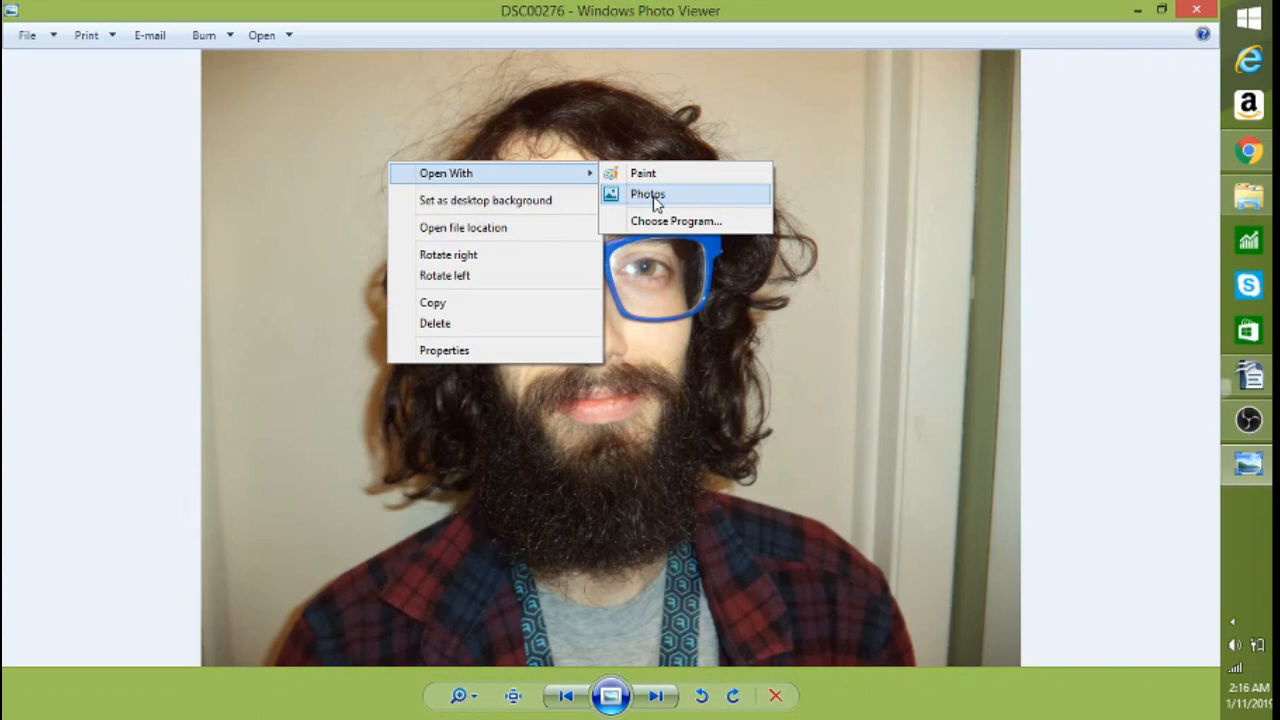
left_click(648, 194)
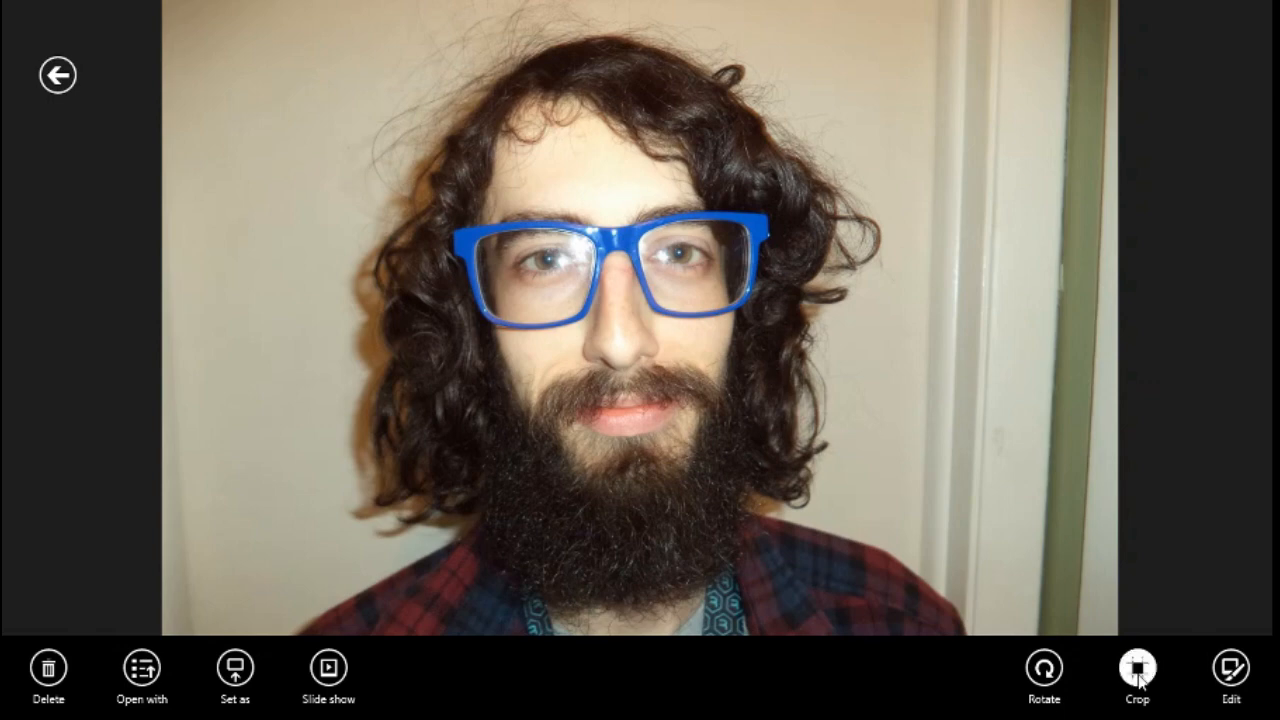
Step: Start cropping the portrait and set the crop aspect ratio to Square
left_click(1136, 676)
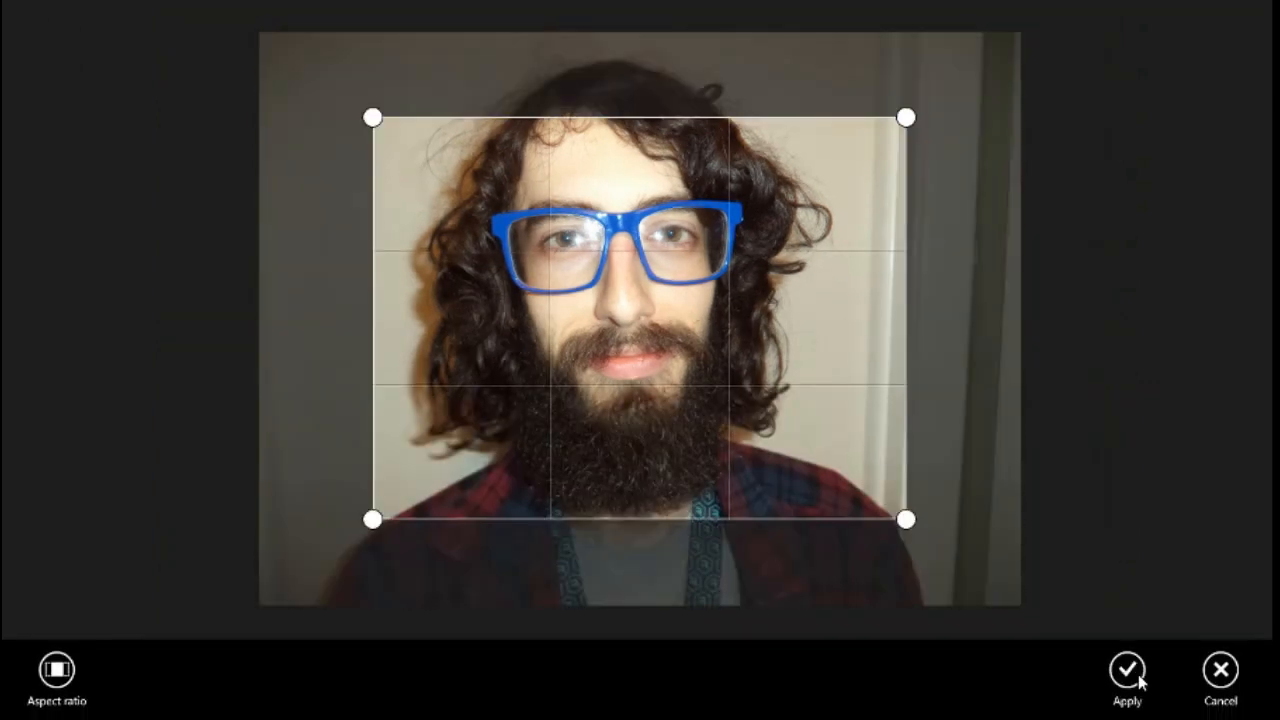
mouse_move(908, 592)
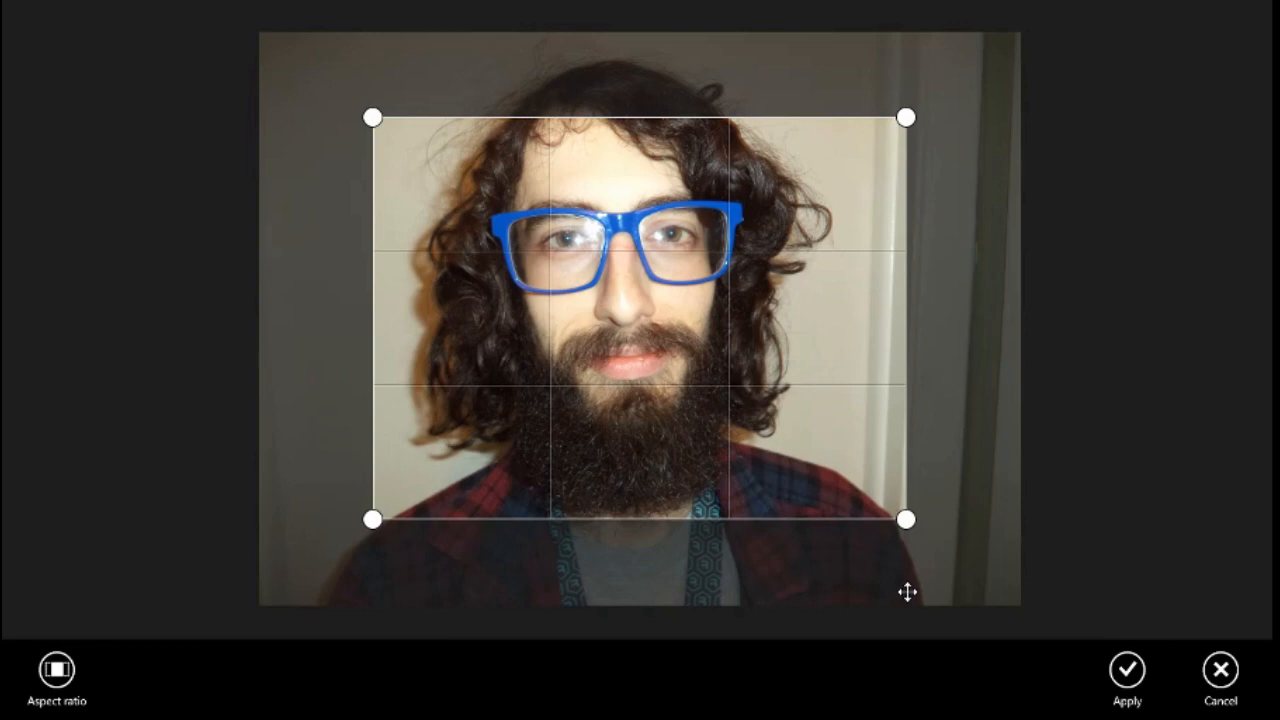
mouse_move(1016, 38)
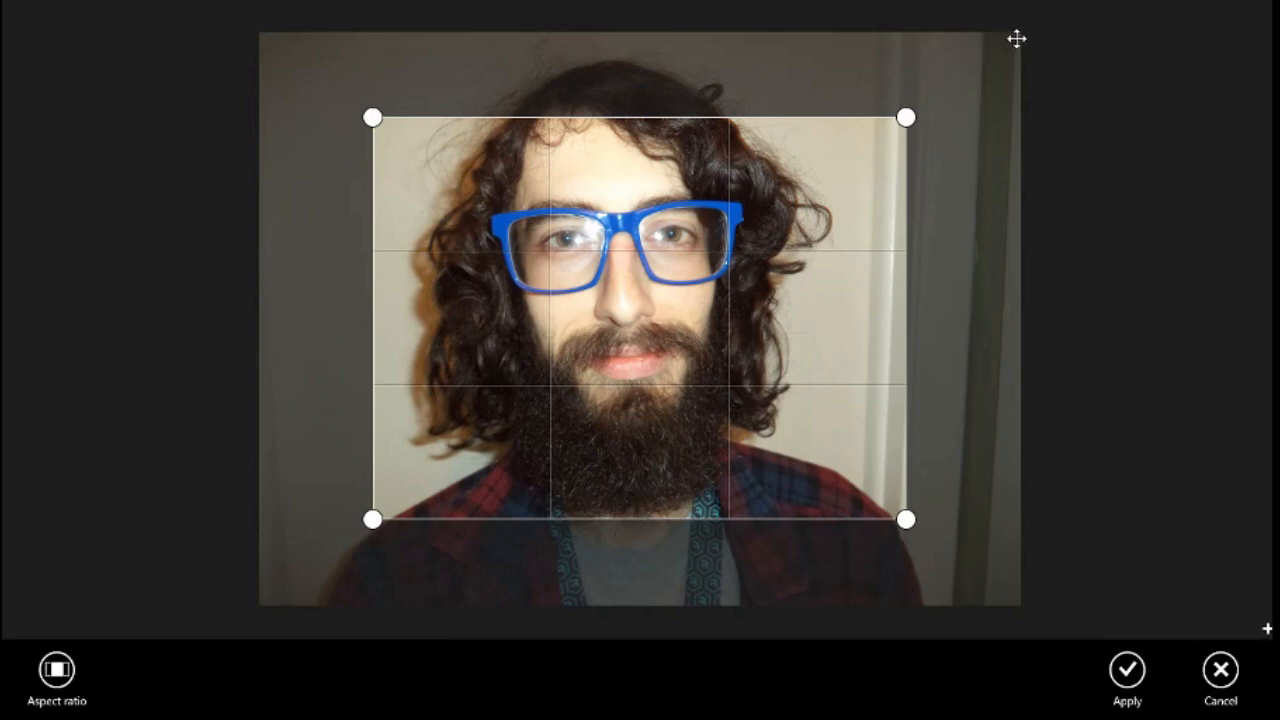
mouse_move(910, 40)
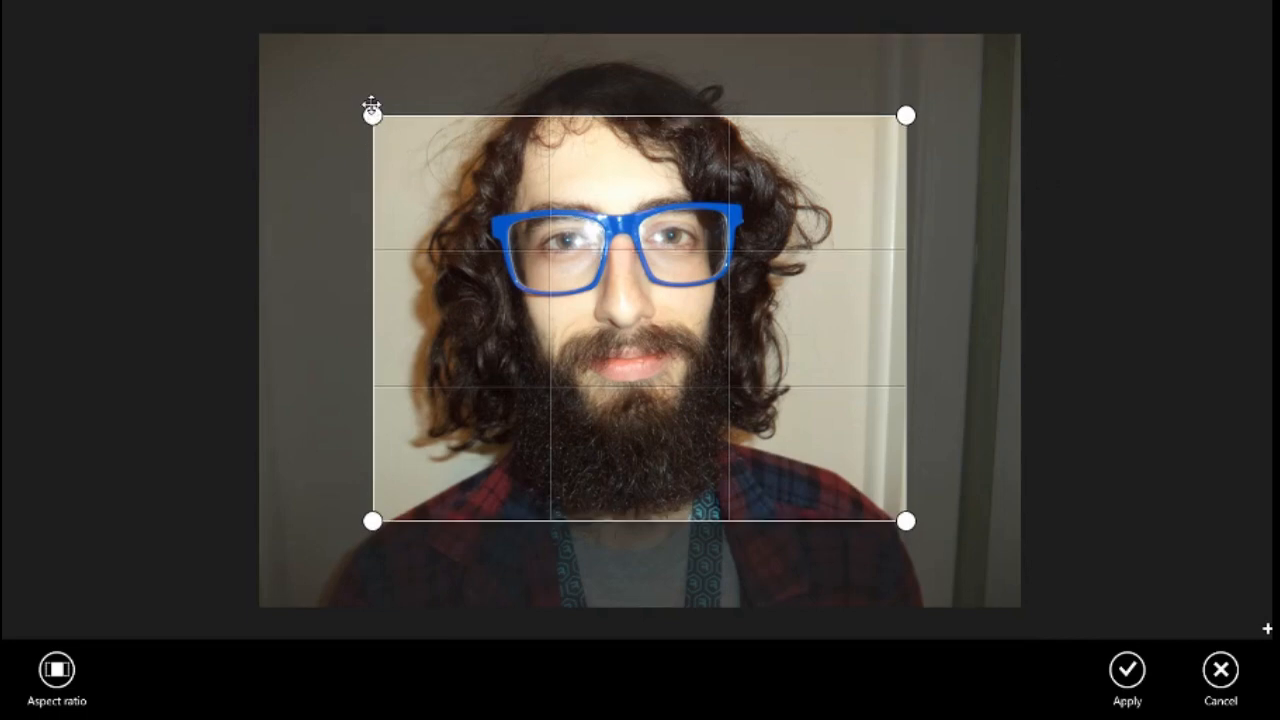
left_click_drag(372, 114, 336, 136)
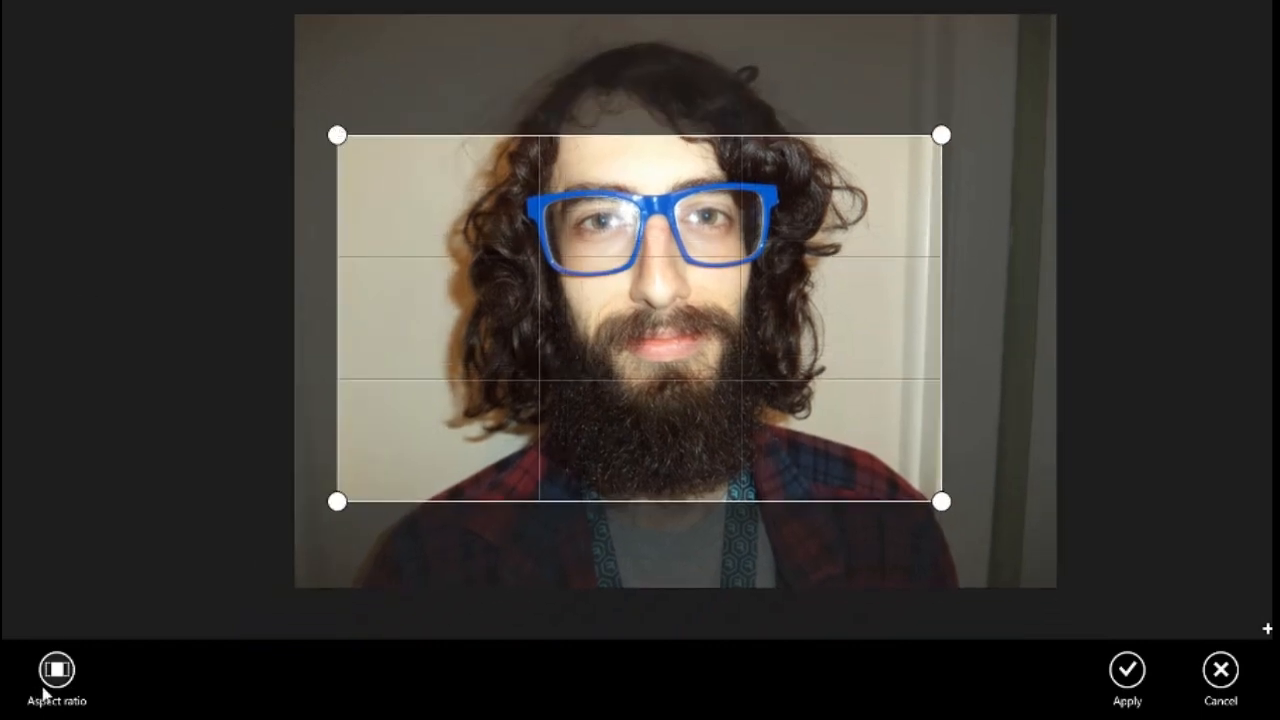
left_click(56, 668)
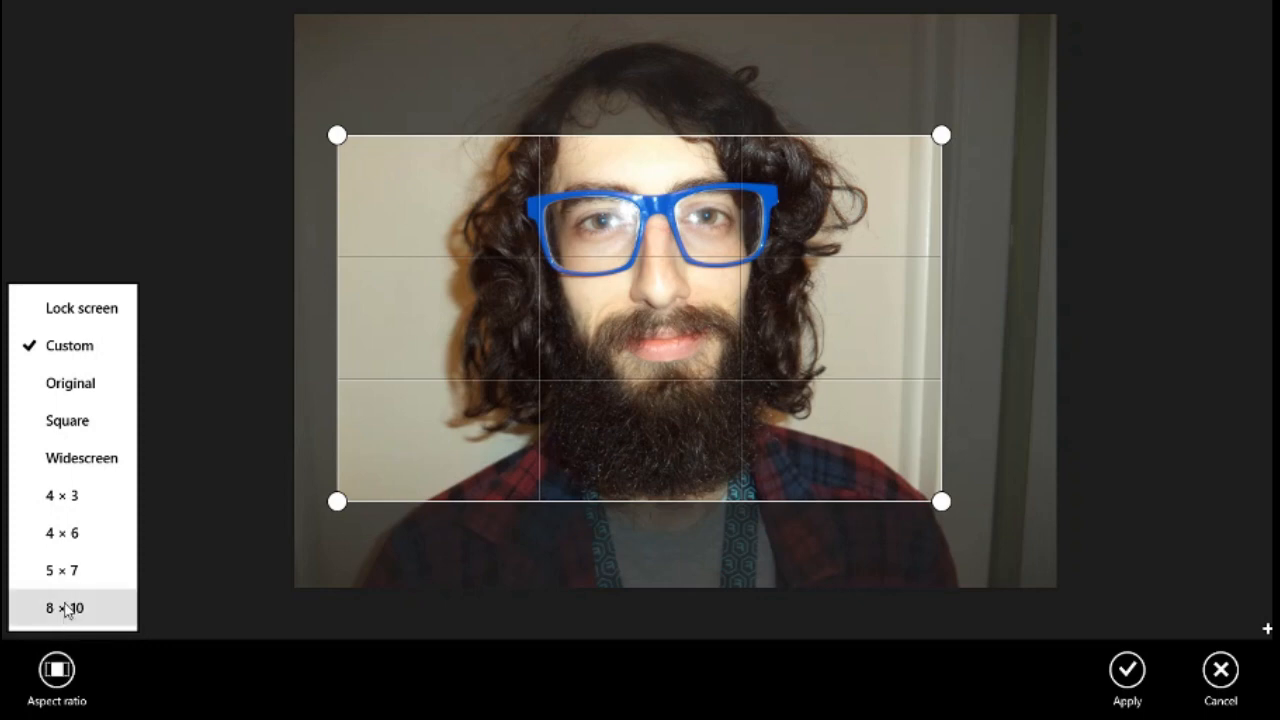
mouse_move(60, 610)
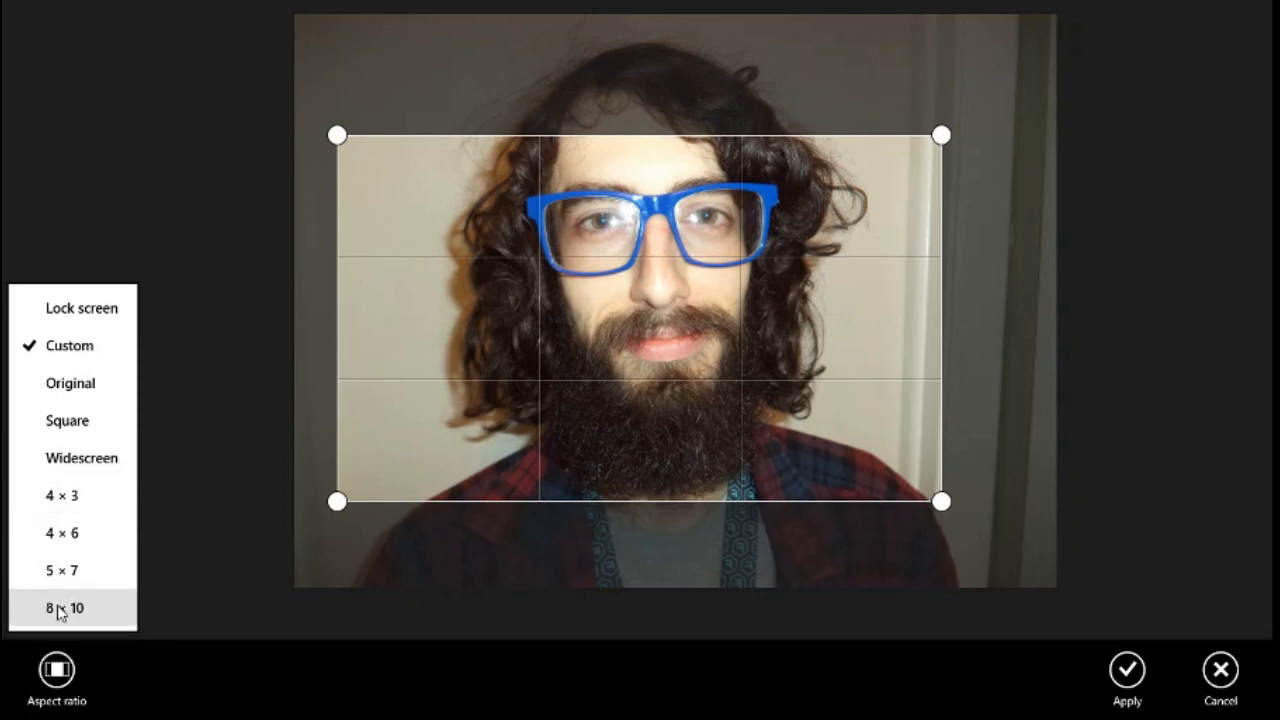
mouse_move(62, 496)
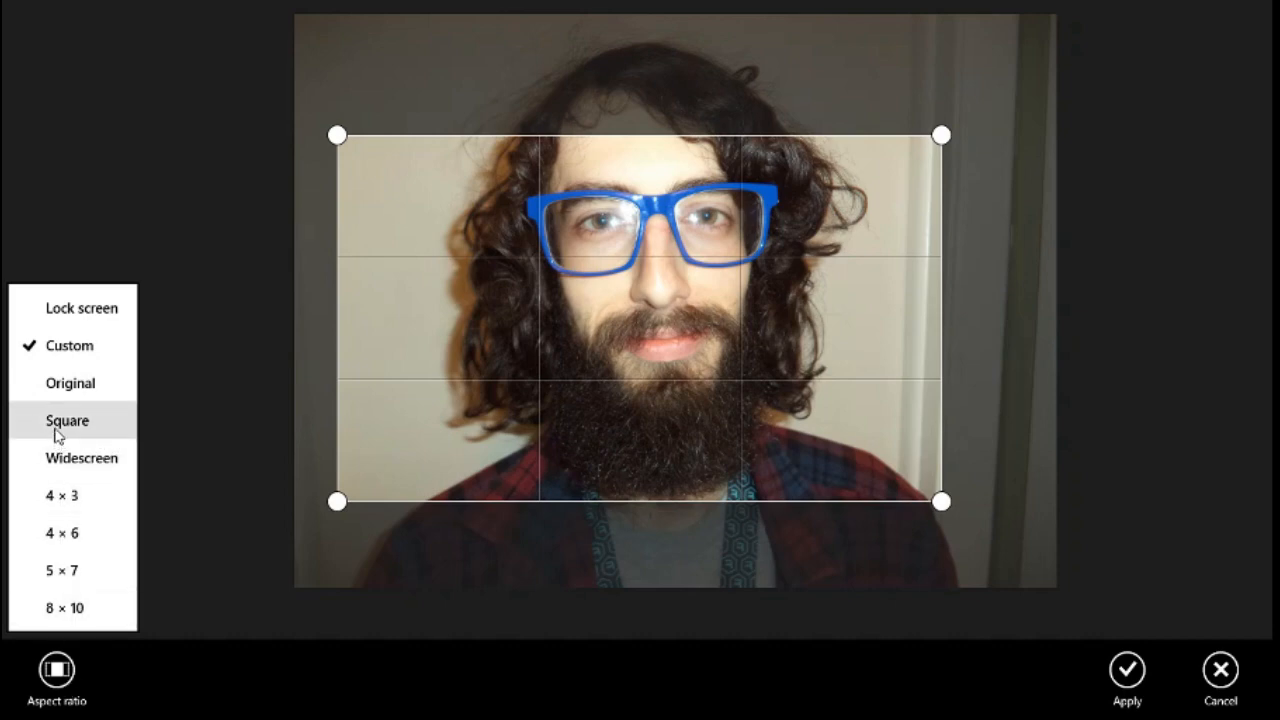
left_click(68, 420)
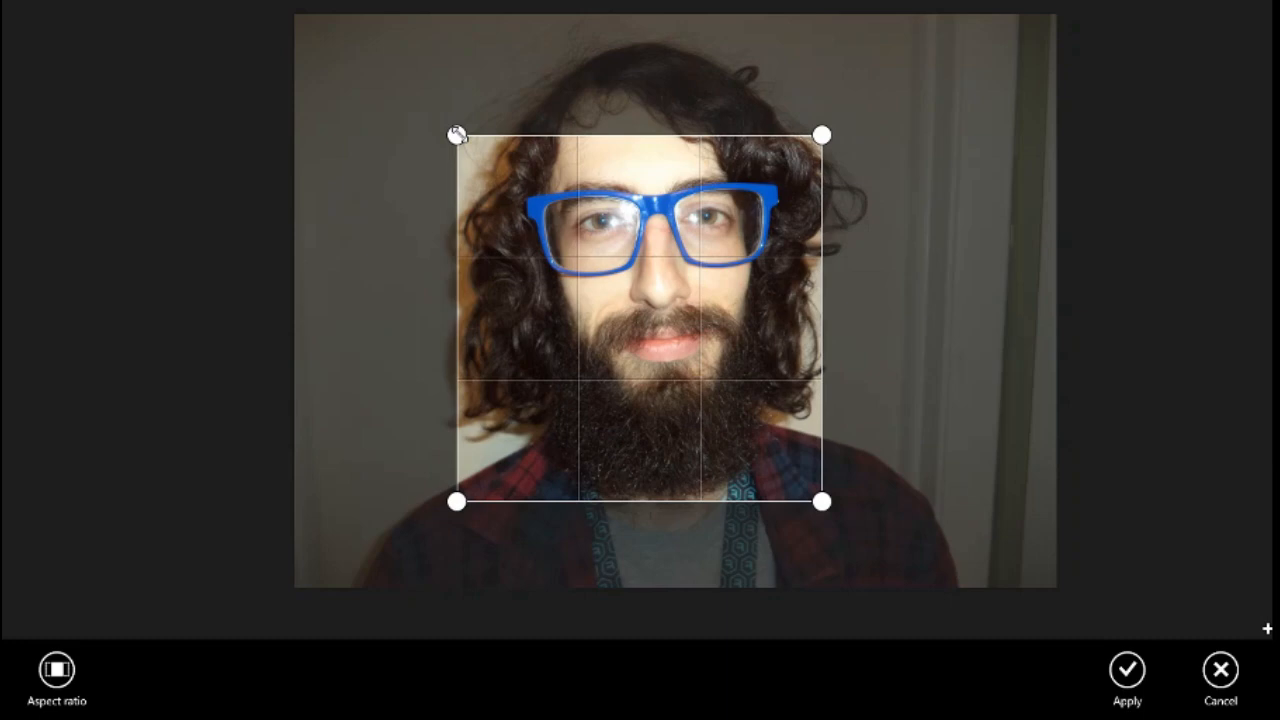
Step: Size and position the square crop around the face, glasses and beard, then apply it
left_click_drag(456, 136, 412, 94)
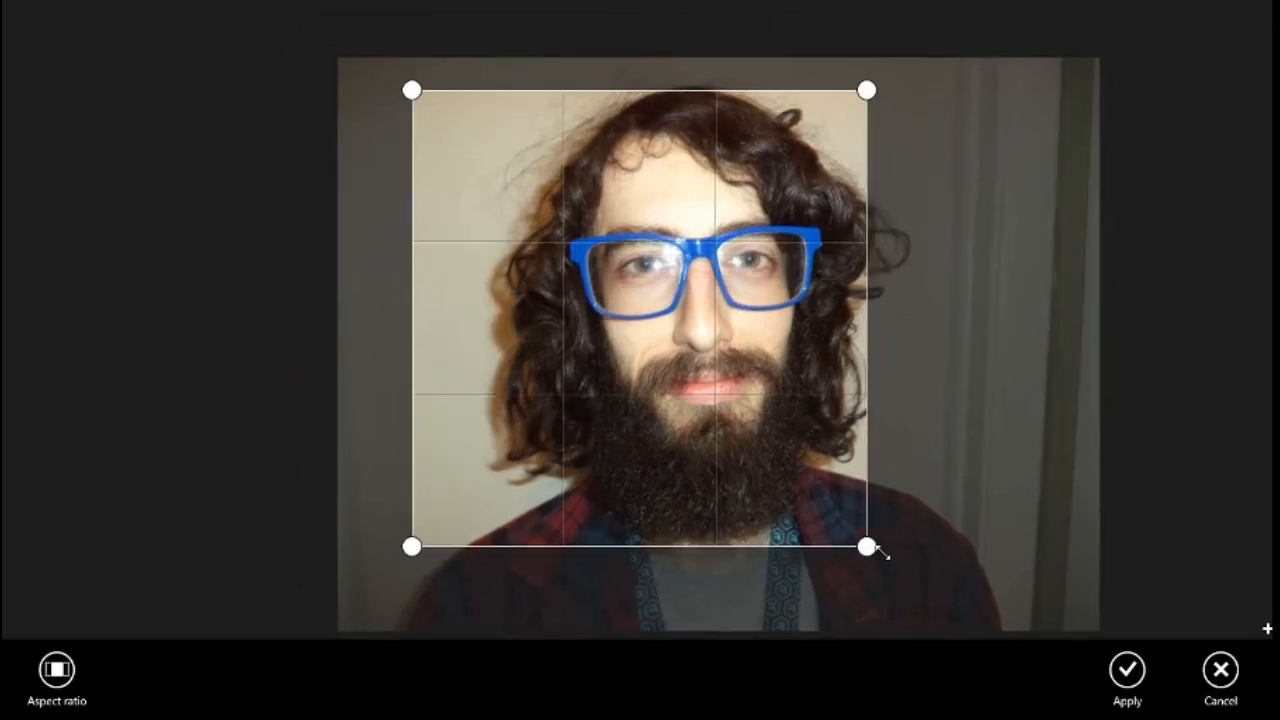
left_click_drag(868, 548, 898, 580)
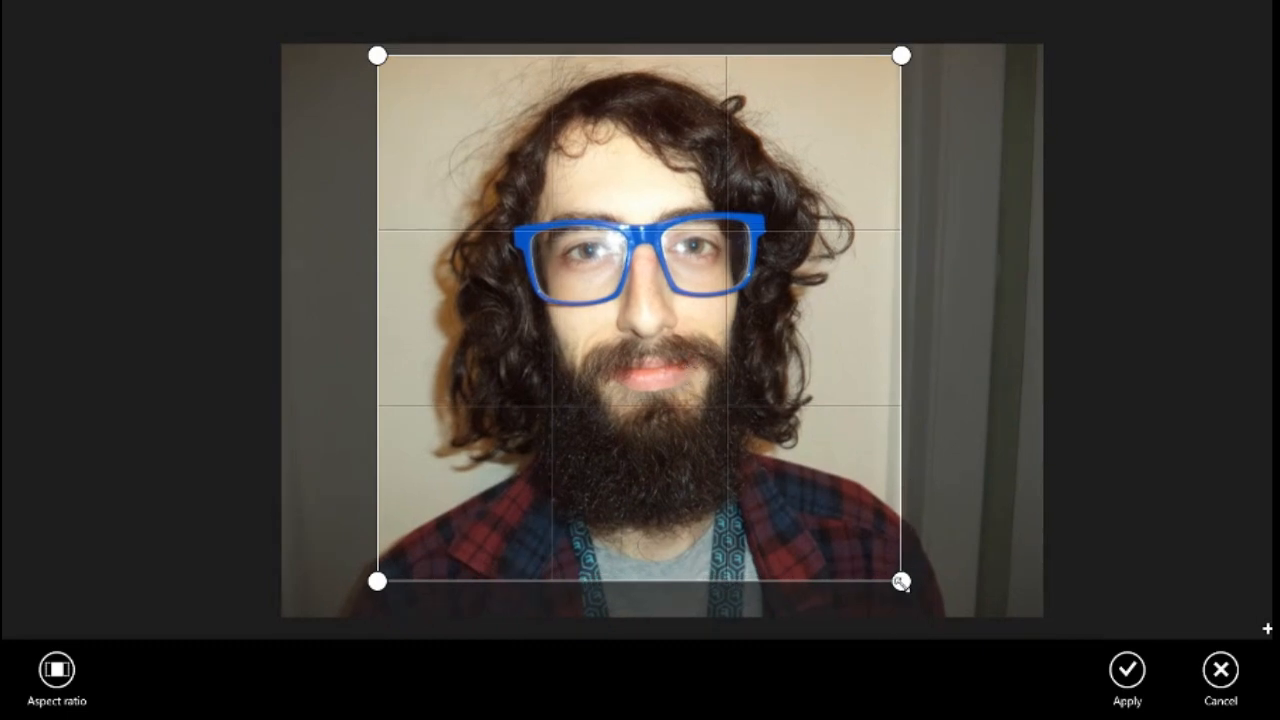
left_click_drag(904, 582, 912, 592)
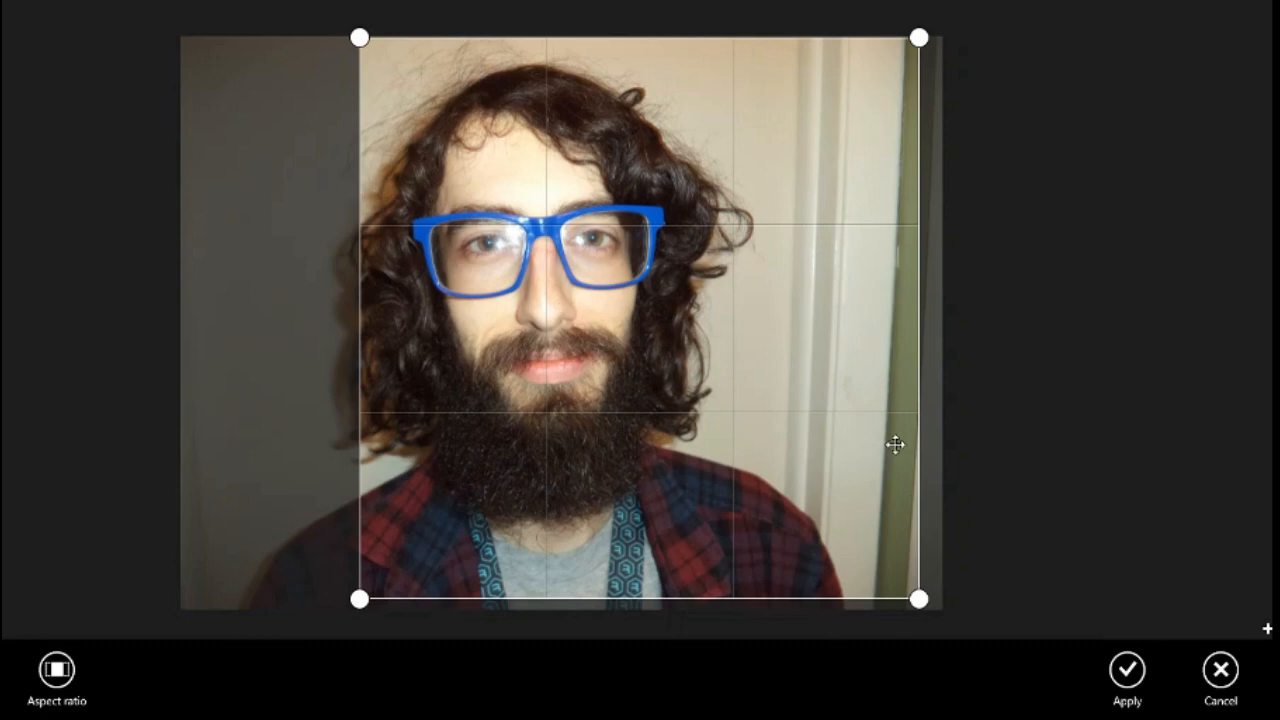
mouse_move(896, 312)
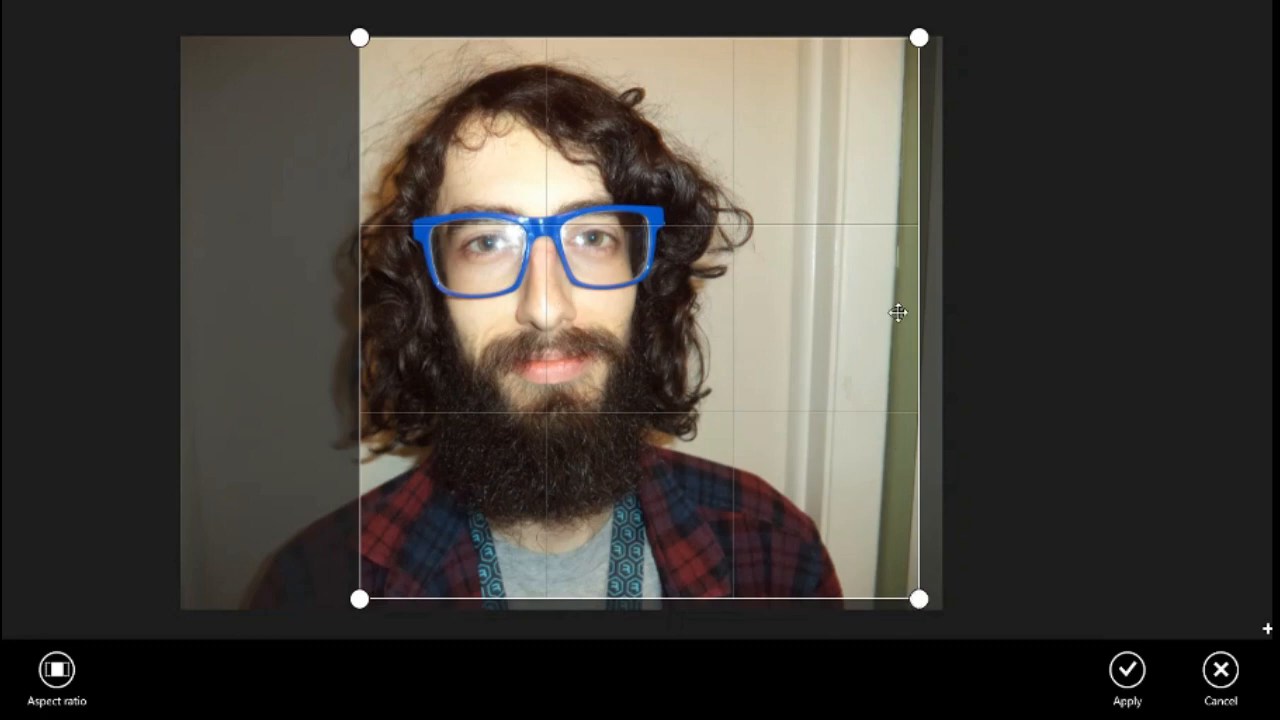
mouse_move(708, 336)
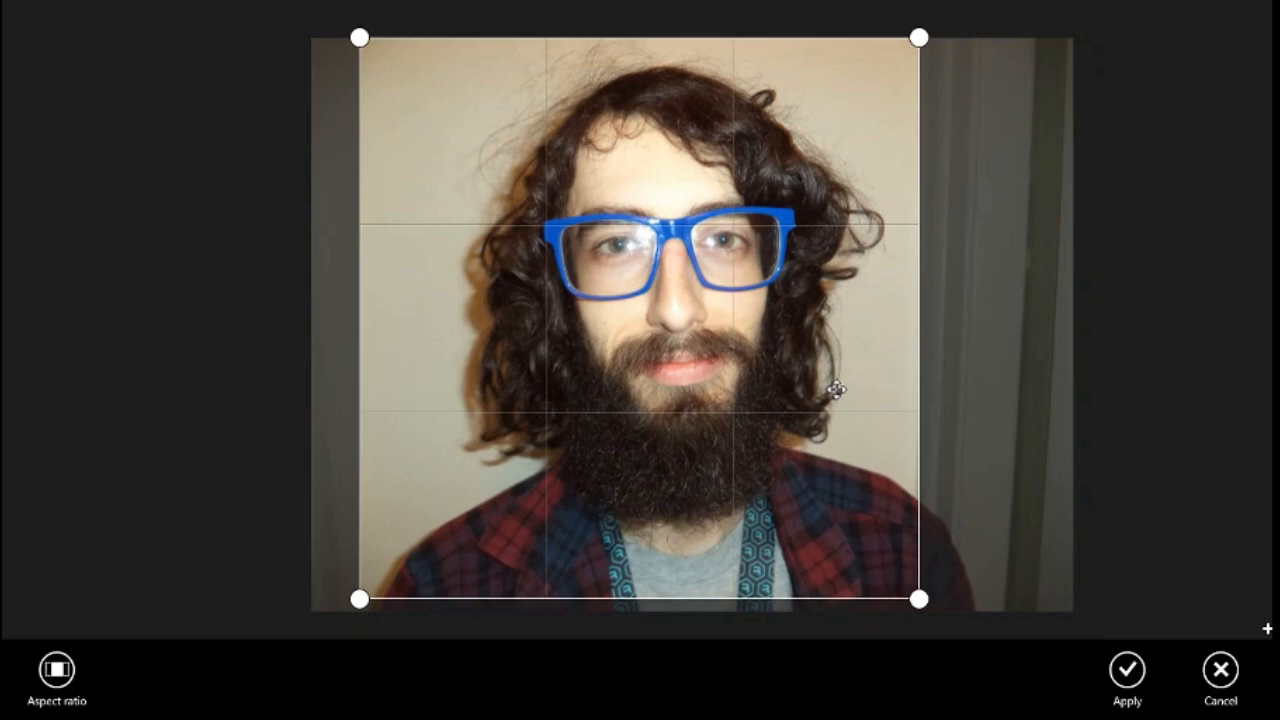
left_click_drag(840, 390, 842, 448)
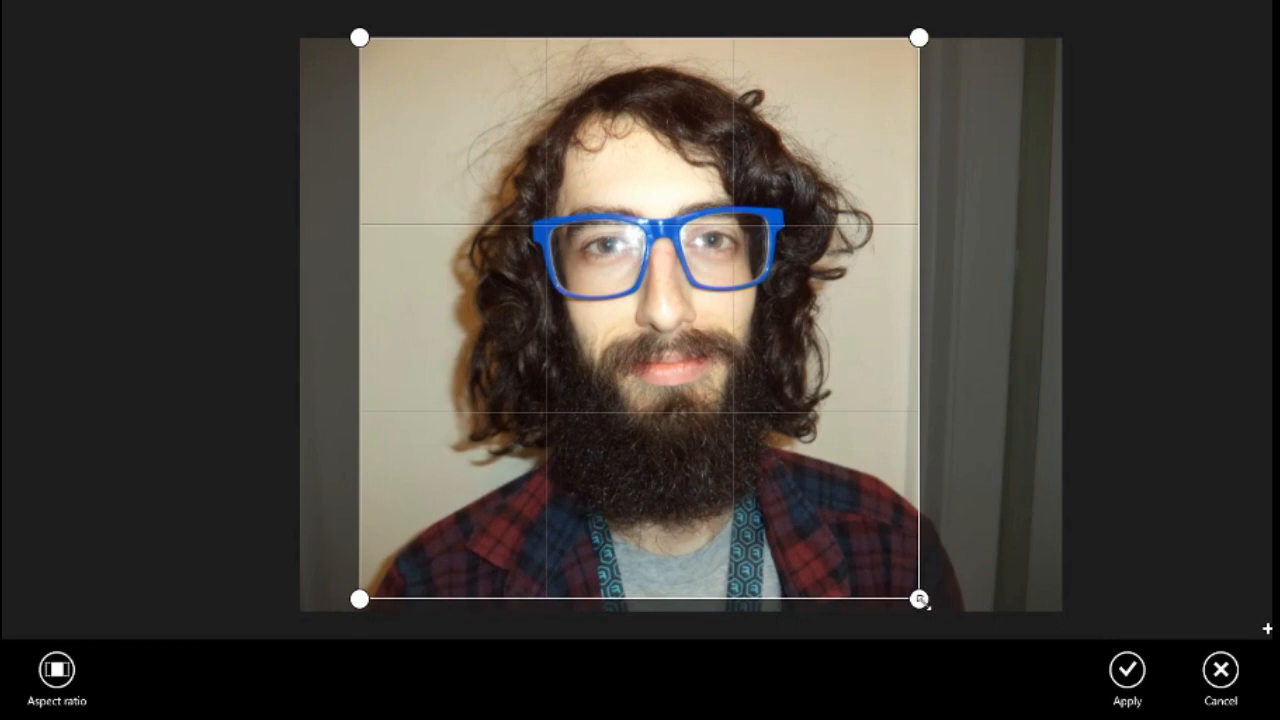
left_click_drag(918, 604, 918, 608)
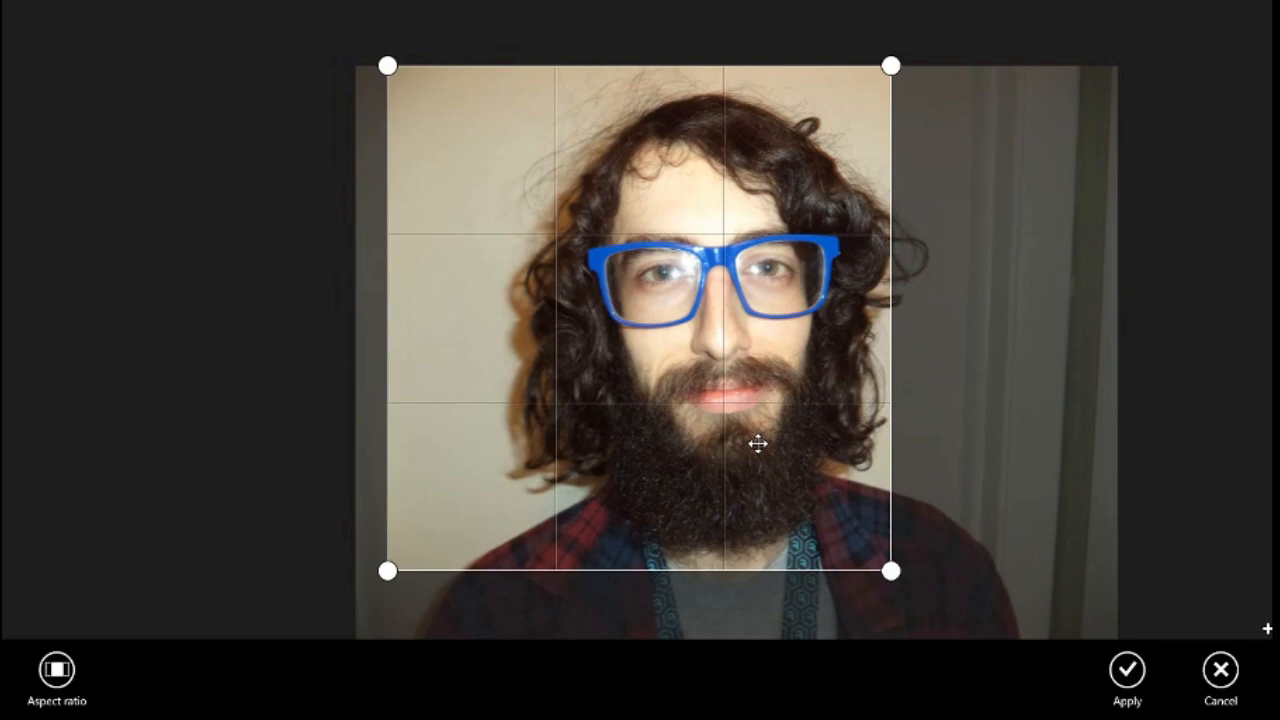
left_click_drag(756, 444, 690, 452)
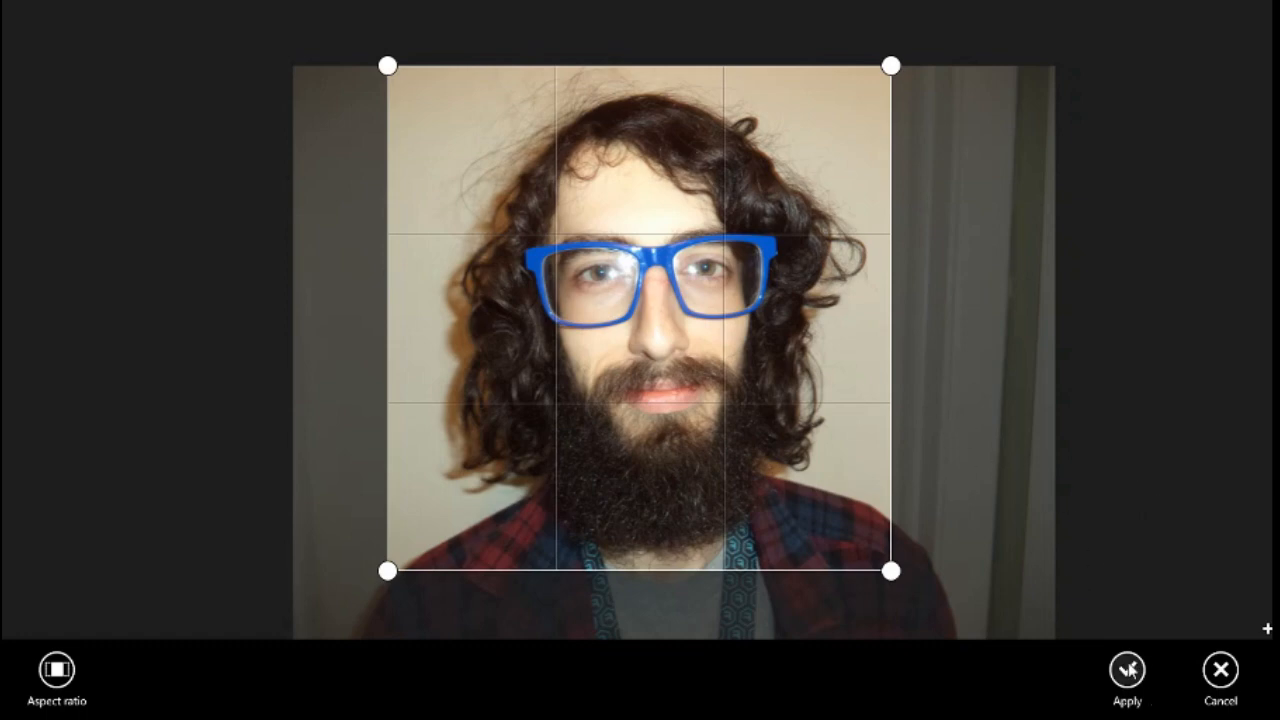
left_click(1128, 676)
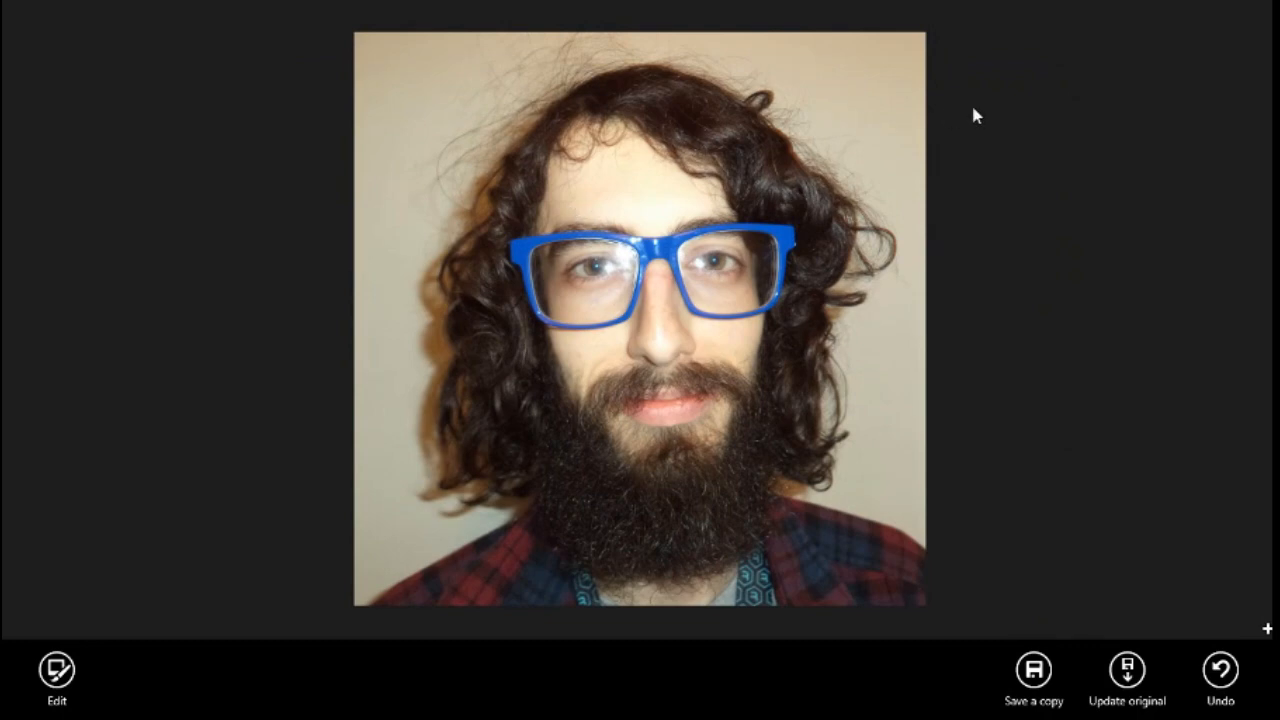
mouse_move(1064, 510)
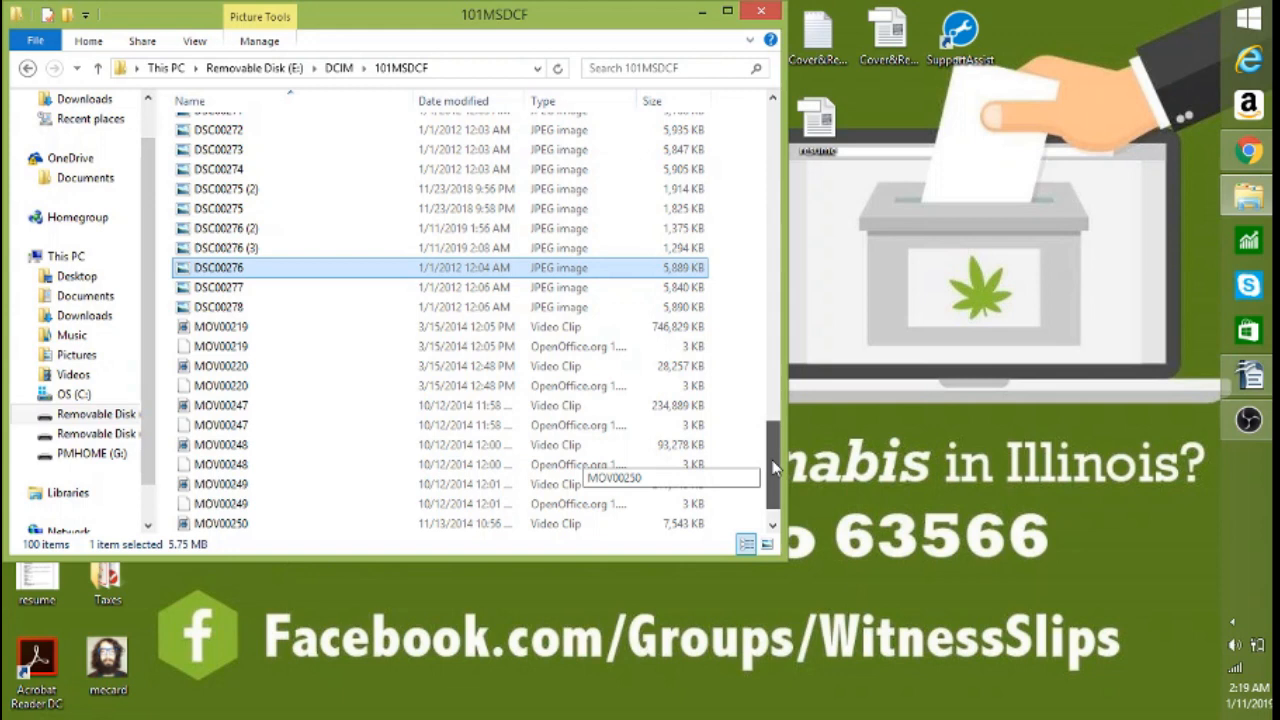
Step: Locate the saved copy DSC00276 (2) in the folder and open it for viewing
scroll("down", 3)
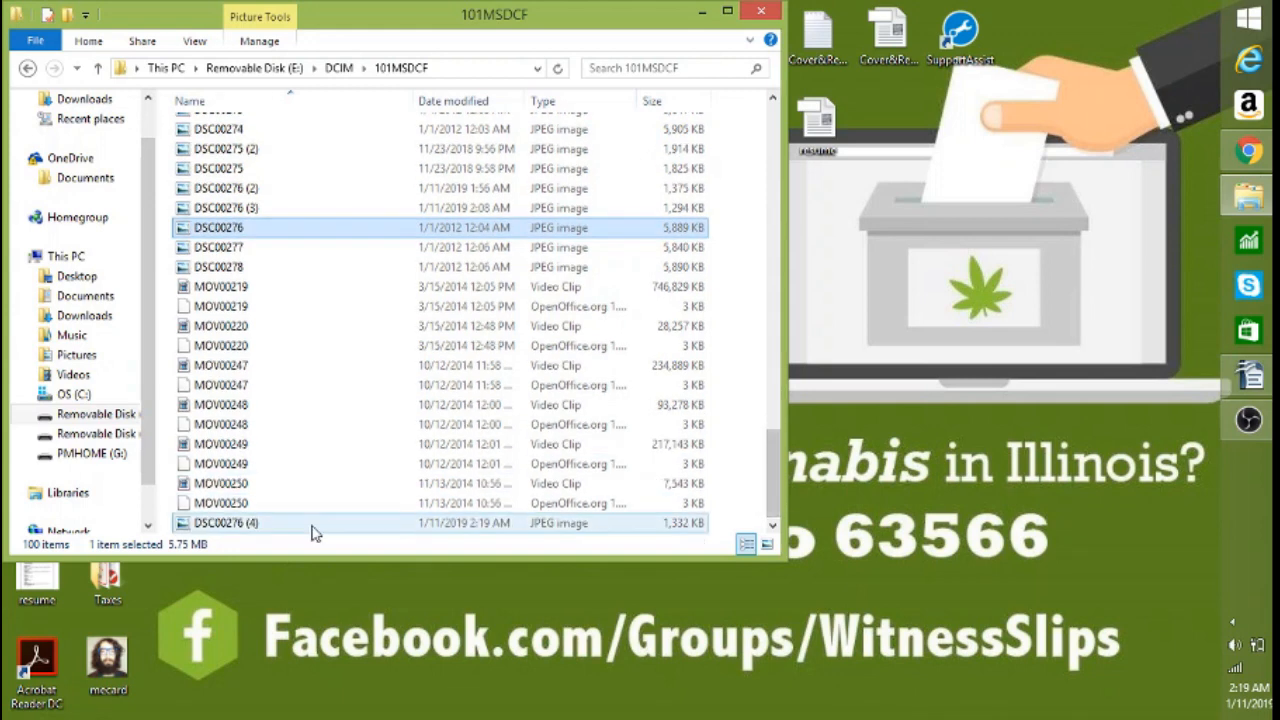
mouse_move(310, 524)
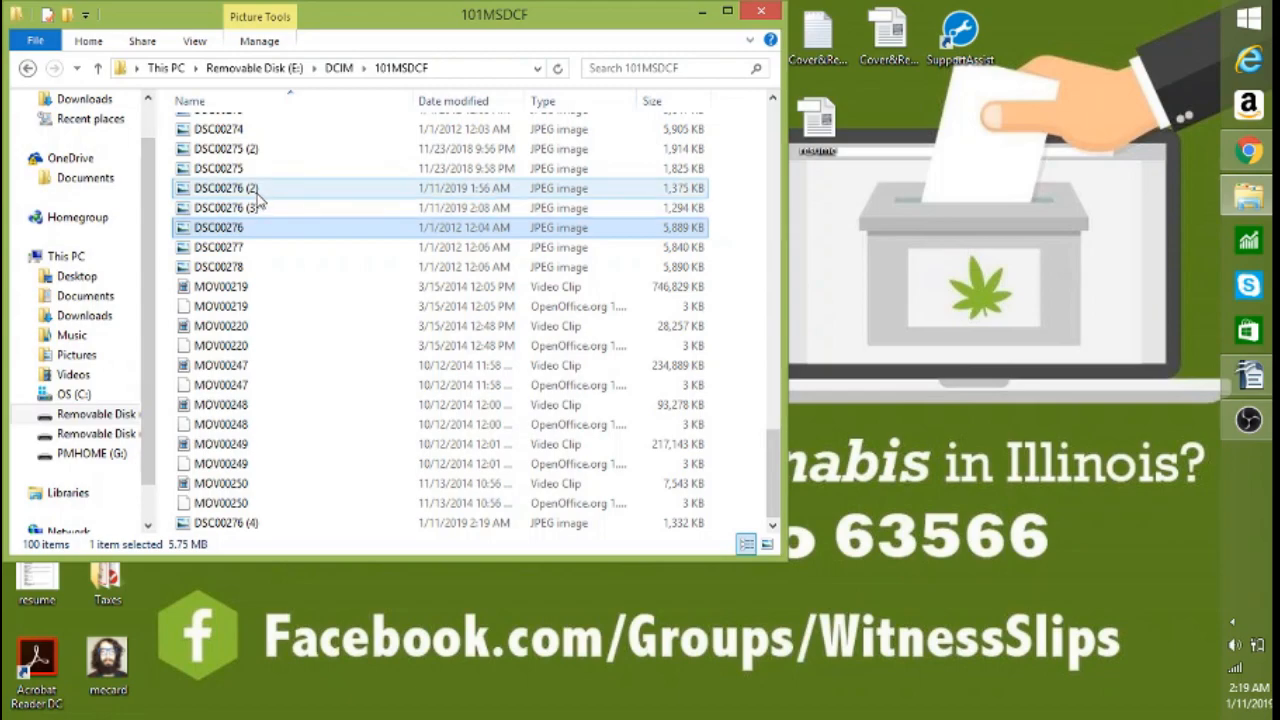
double_click(218, 188)
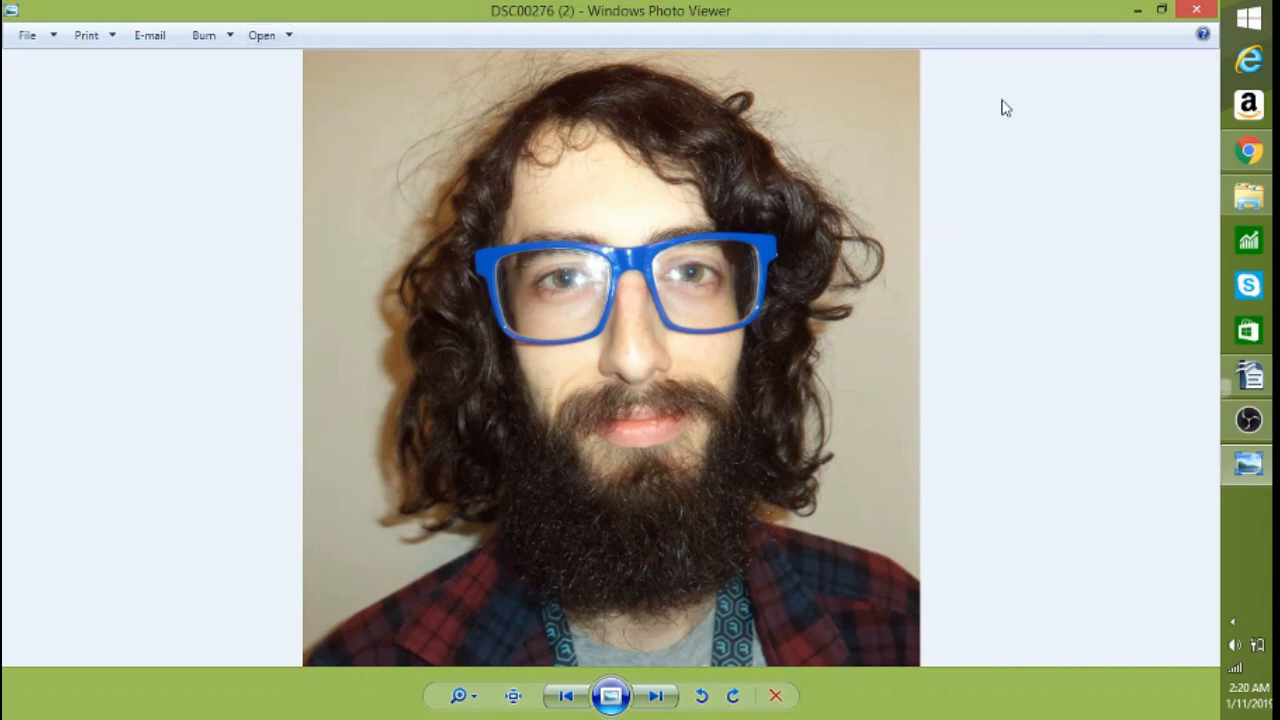
mouse_move(882, 8)
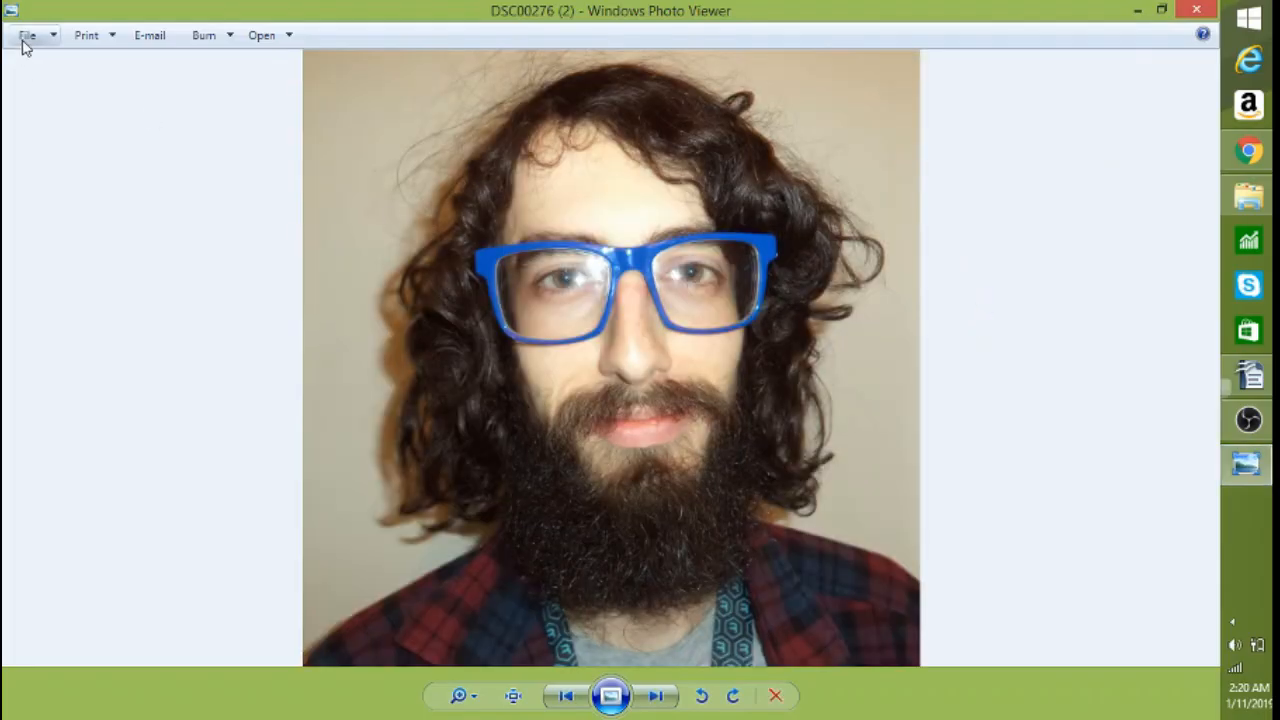
mouse_move(618, 192)
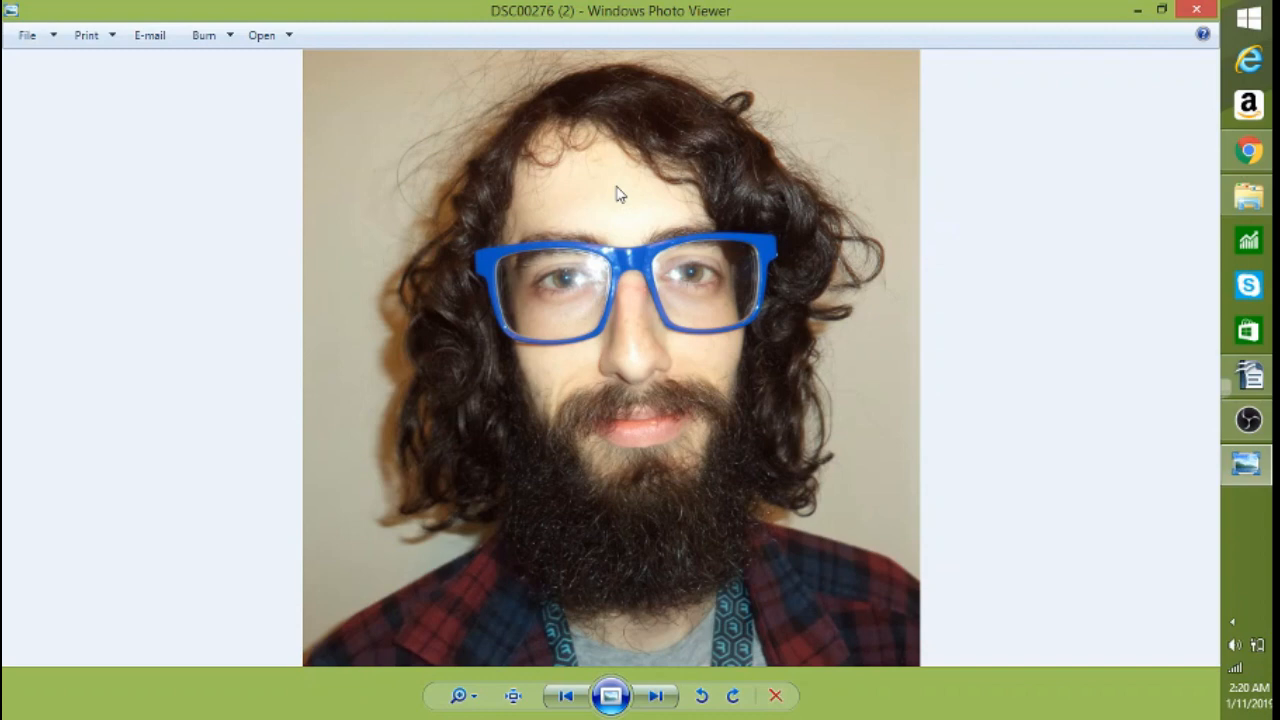
Step: Browse the photo's File, Burn and Open options, ending with the Open list showing Paint and Photos
right_click(616, 196)
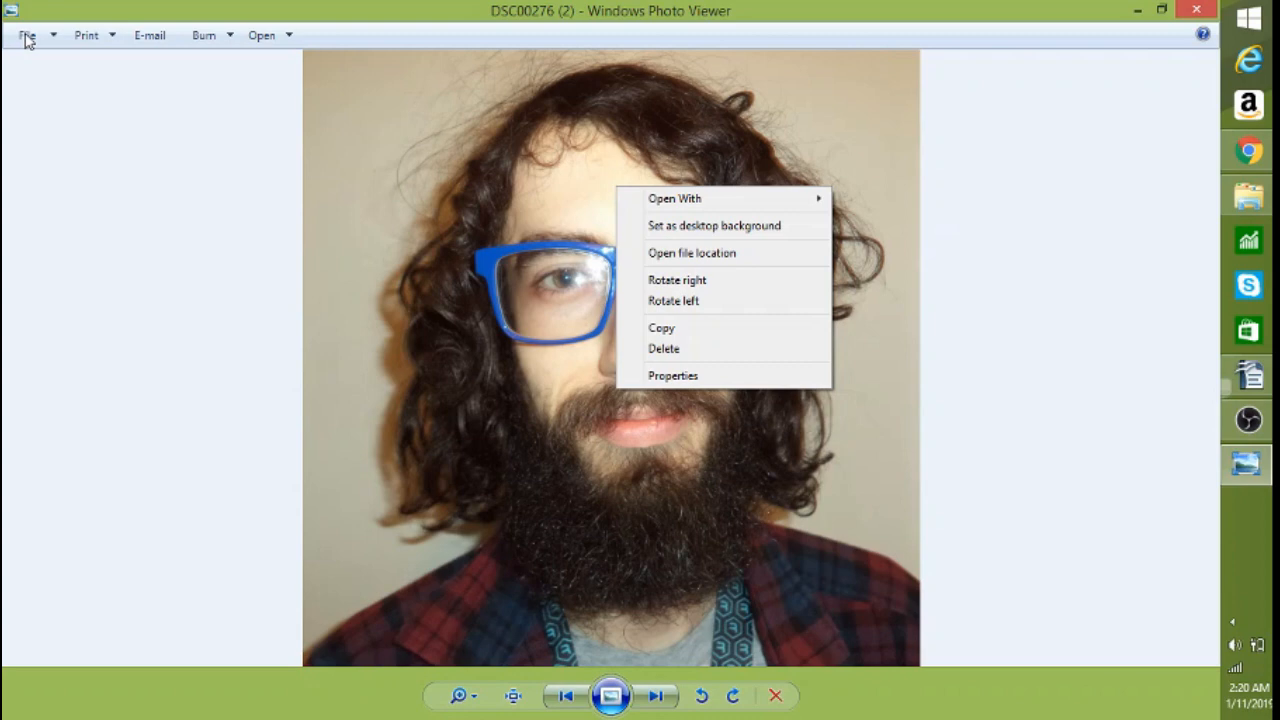
left_click(88, 36)
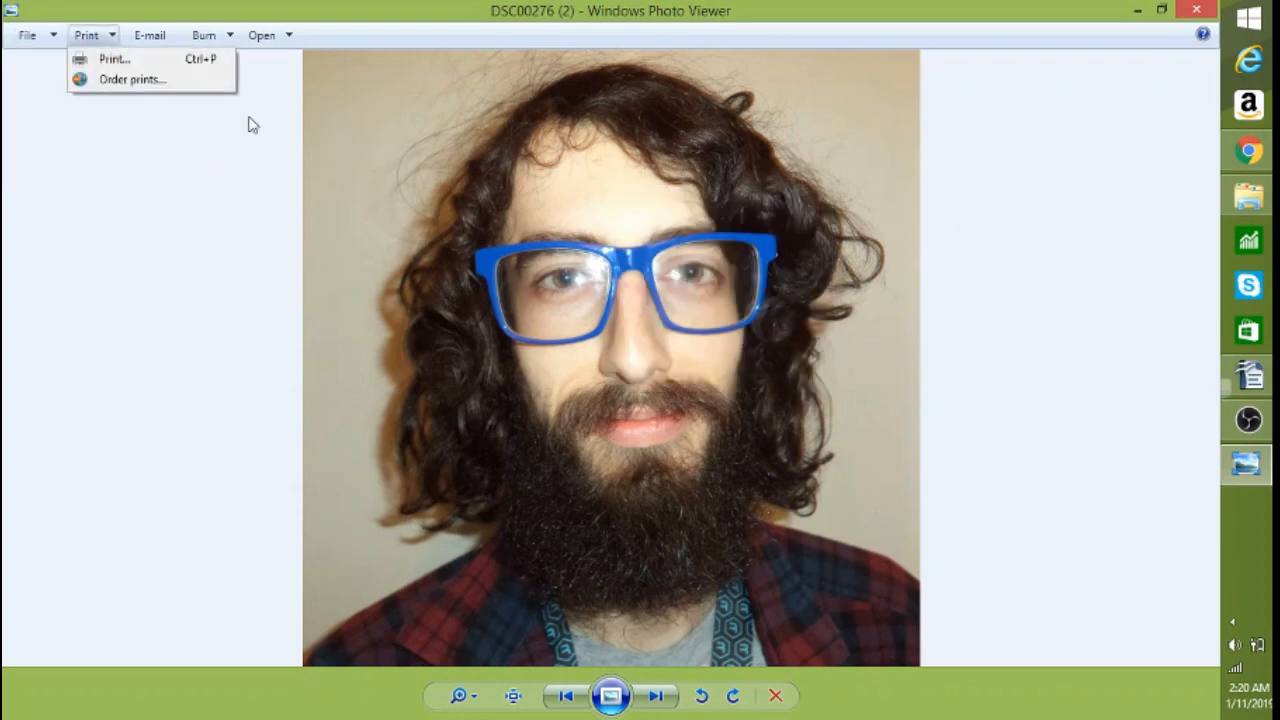
left_click(204, 36)
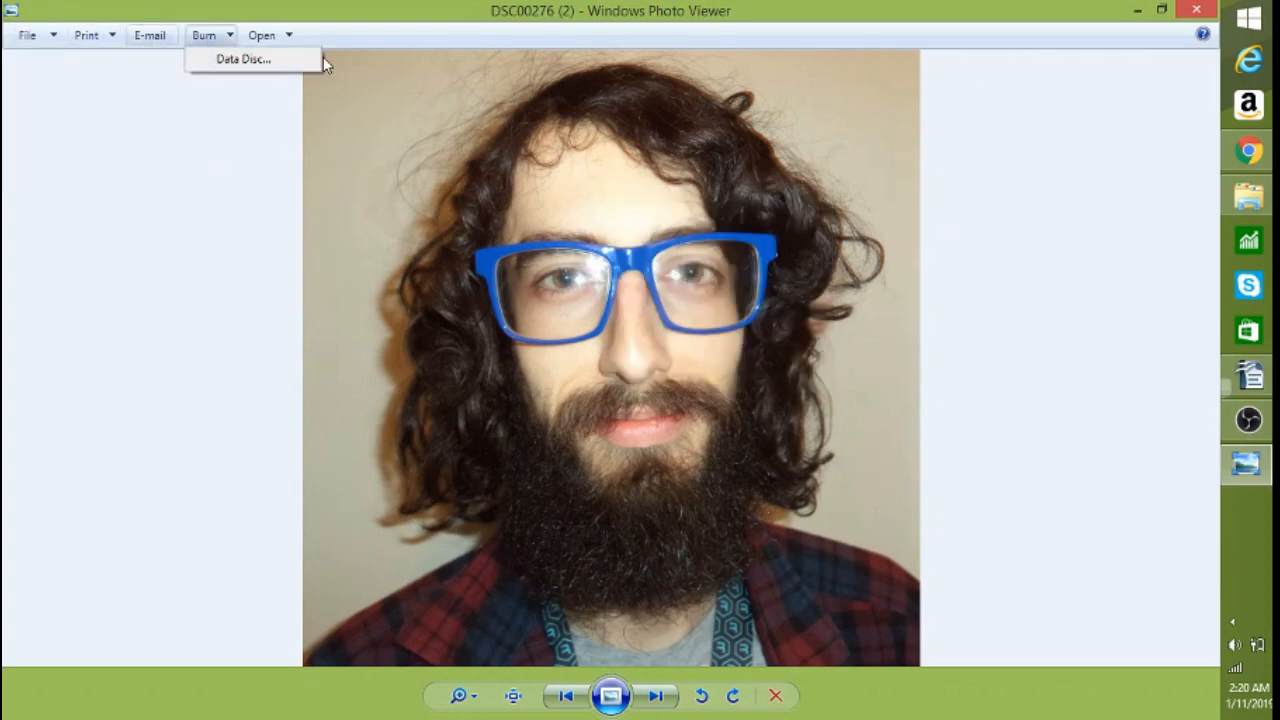
left_click(262, 36)
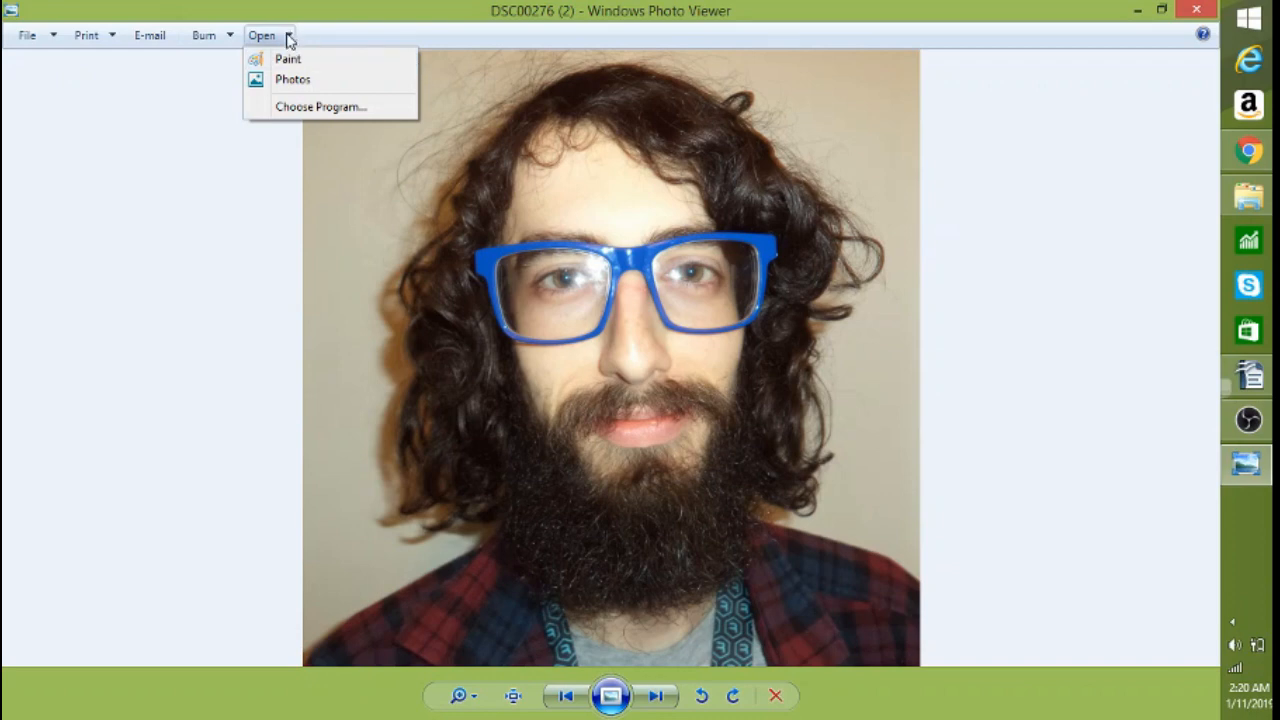
left_click(650, 204)
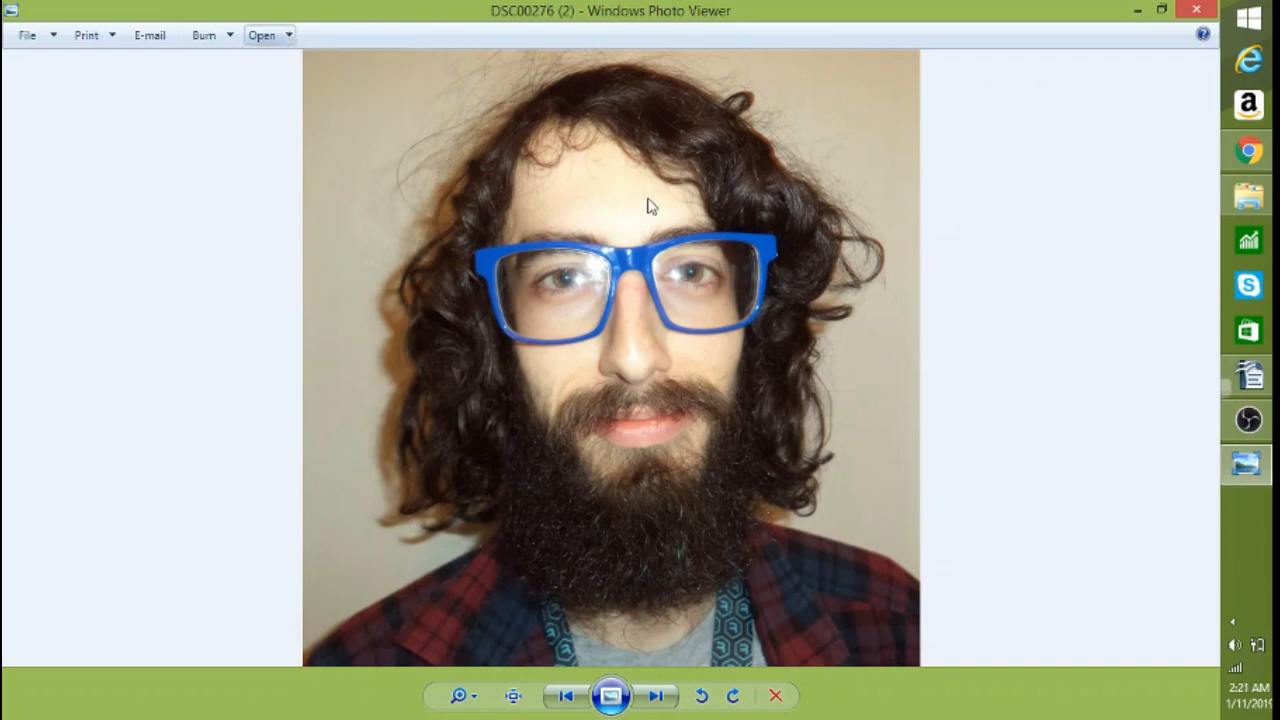
right_click(650, 210)
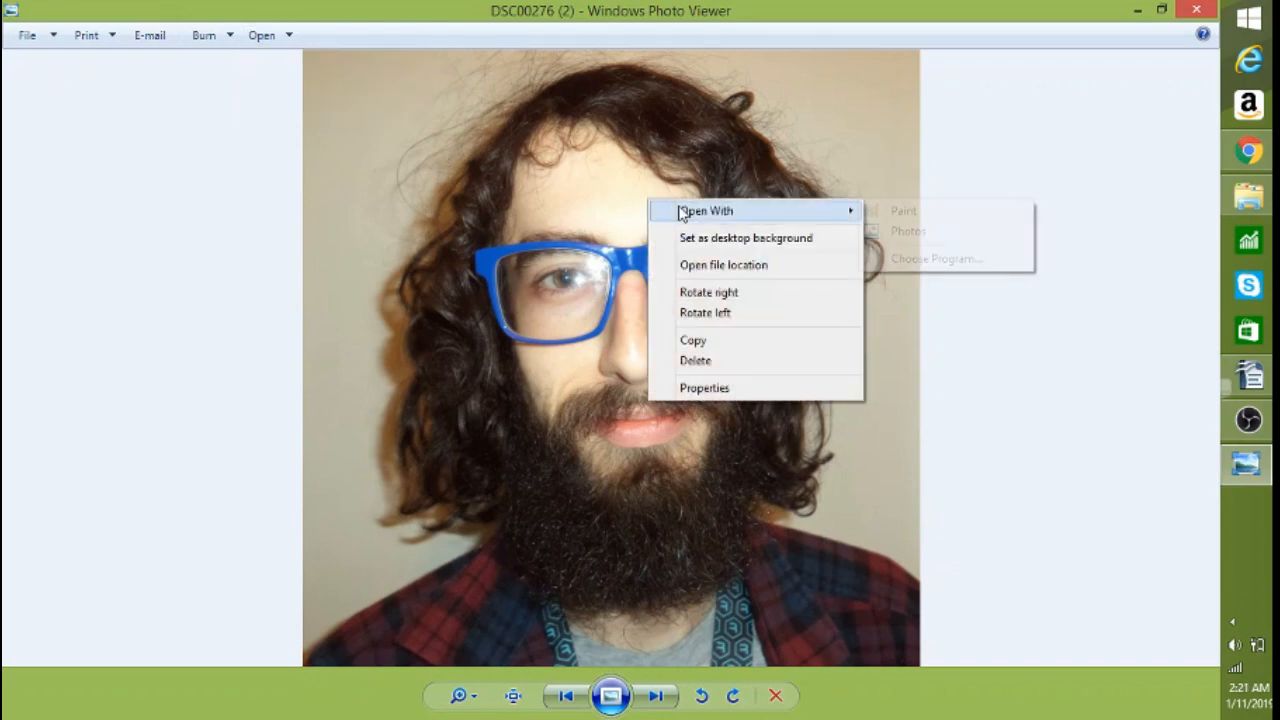
left_click(264, 36)
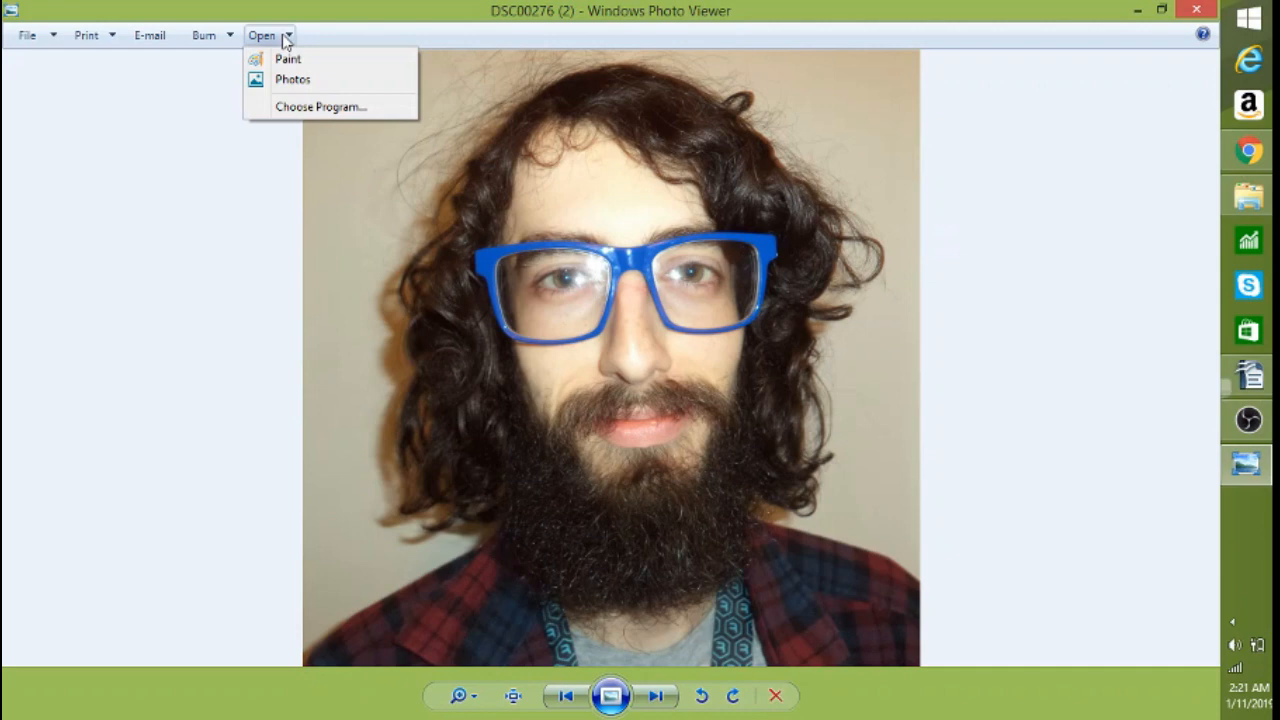
mouse_move(288, 58)
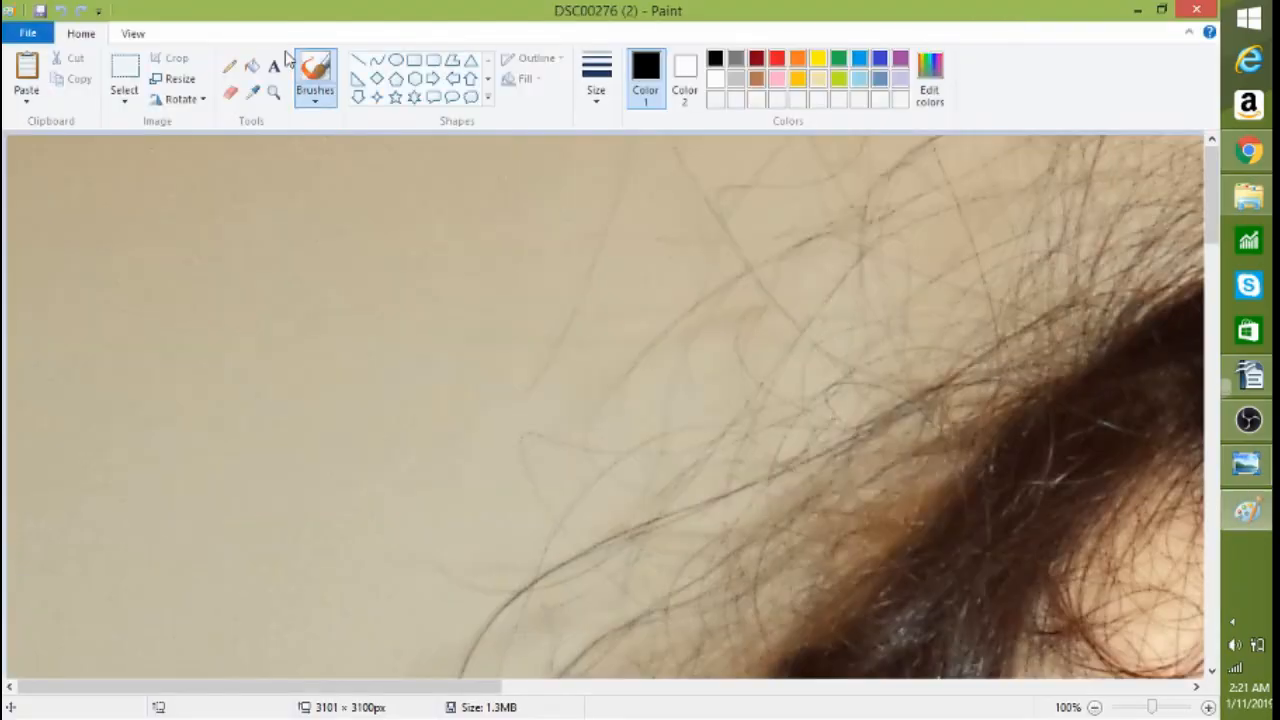
mouse_move(236, 16)
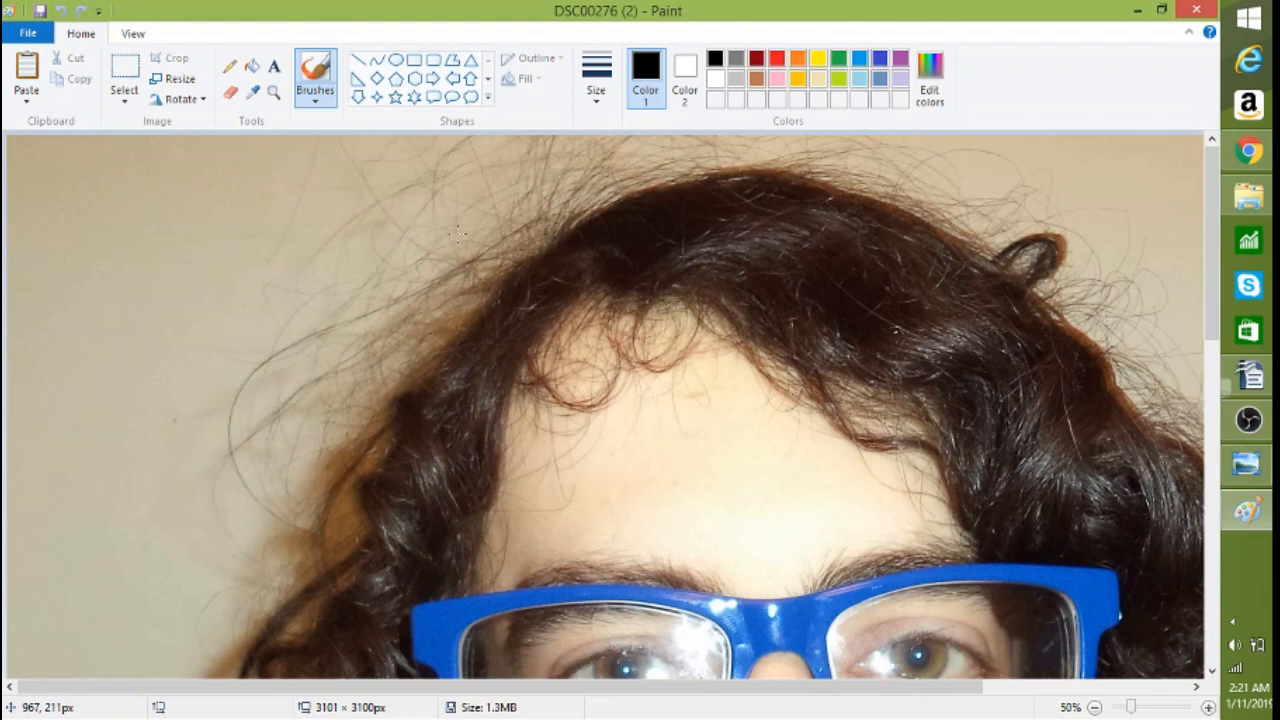
Step: Zoom out to 12.5% so the whole portrait fits, then bring up Paint's file saving options
left_click(1096, 708)
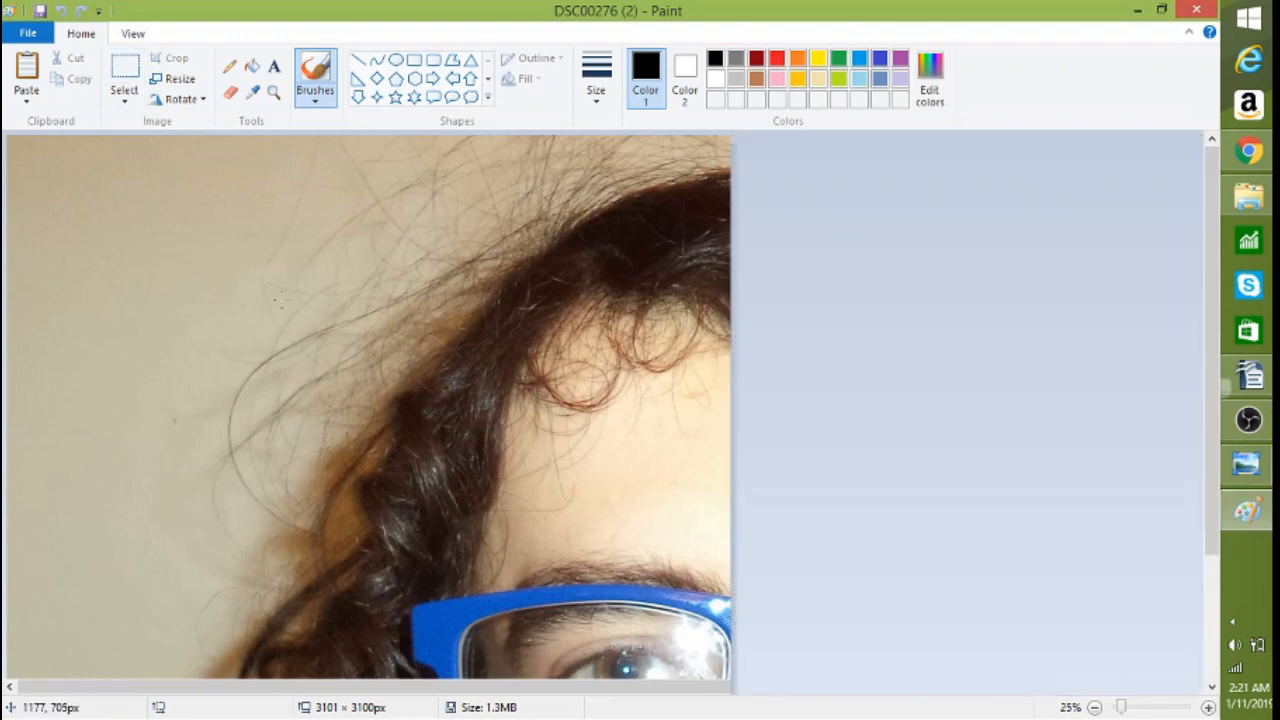
left_click(1094, 708)
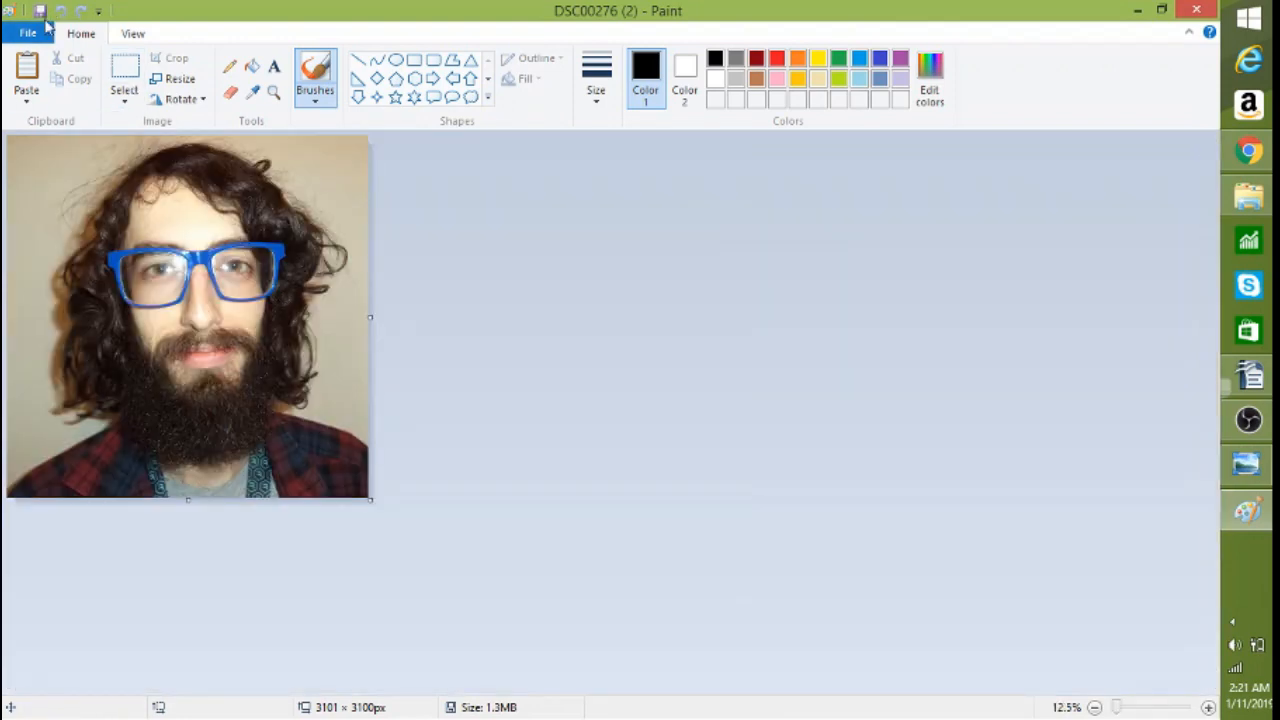
left_click(28, 32)
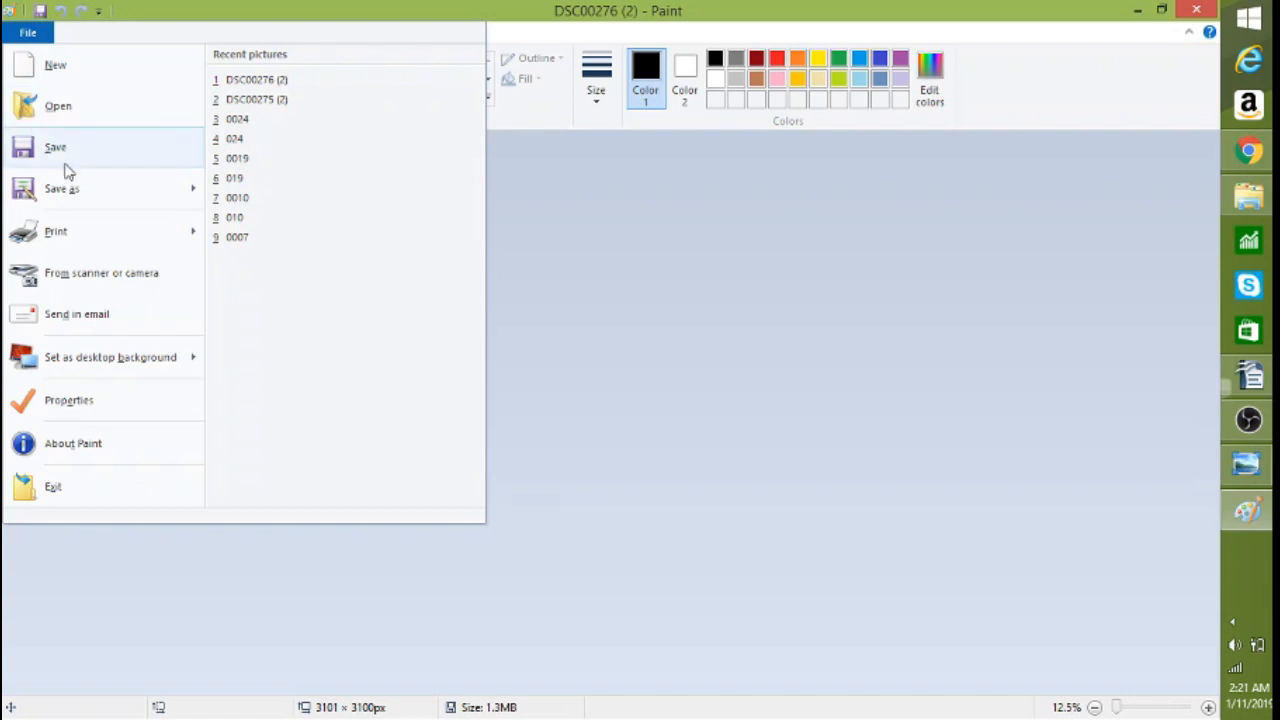
mouse_move(64, 188)
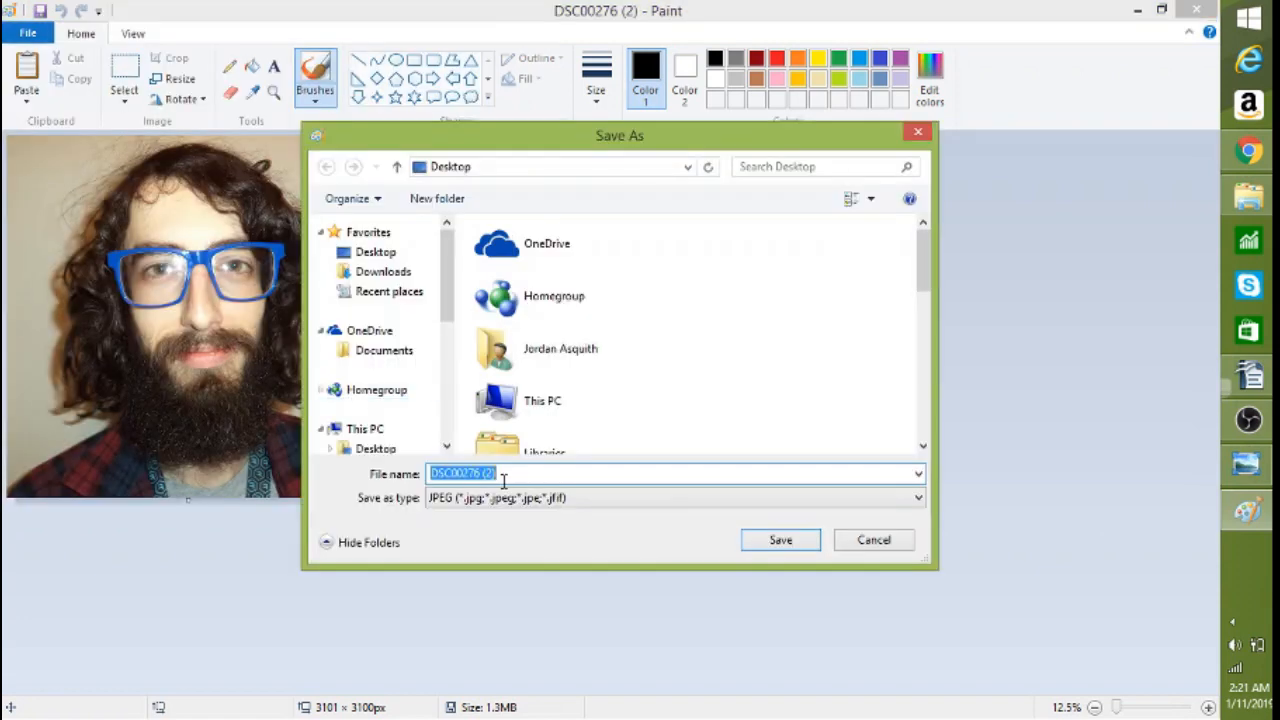
Step: Save the portrait as JPEG on the Desktop, replacing the existing DSC00276 (2).JPG
left_click(670, 498)
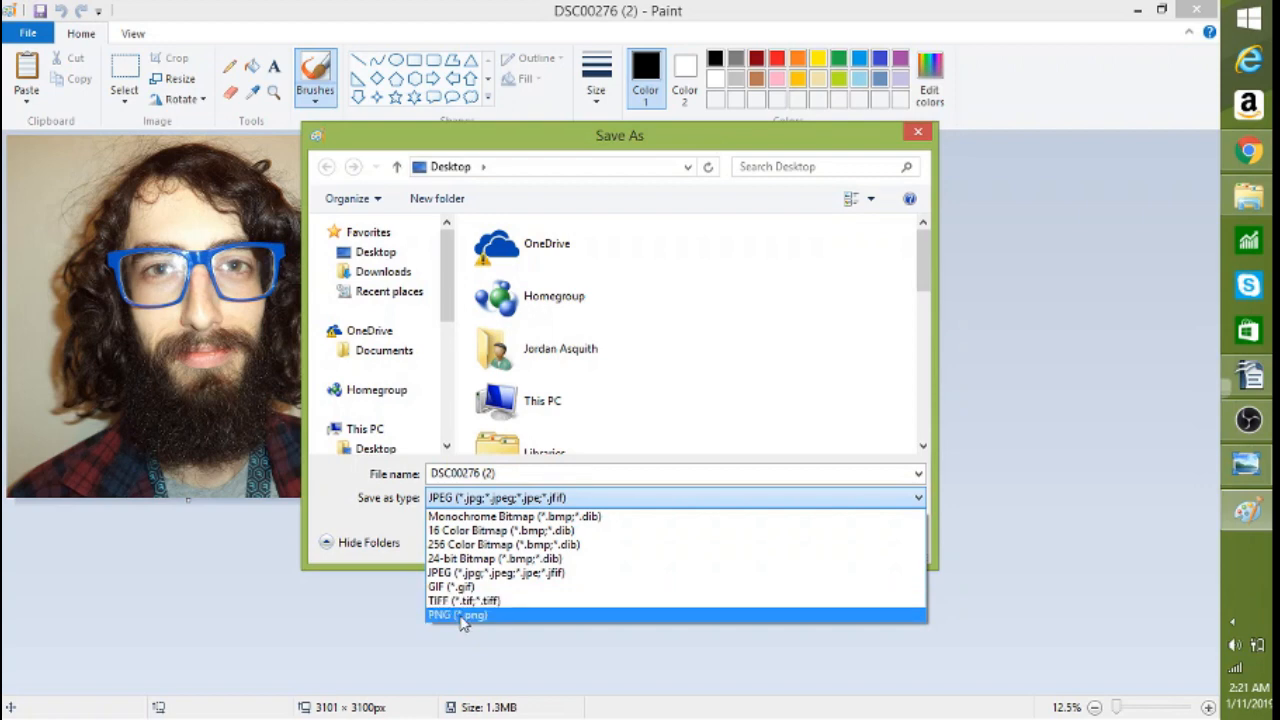
mouse_move(496, 572)
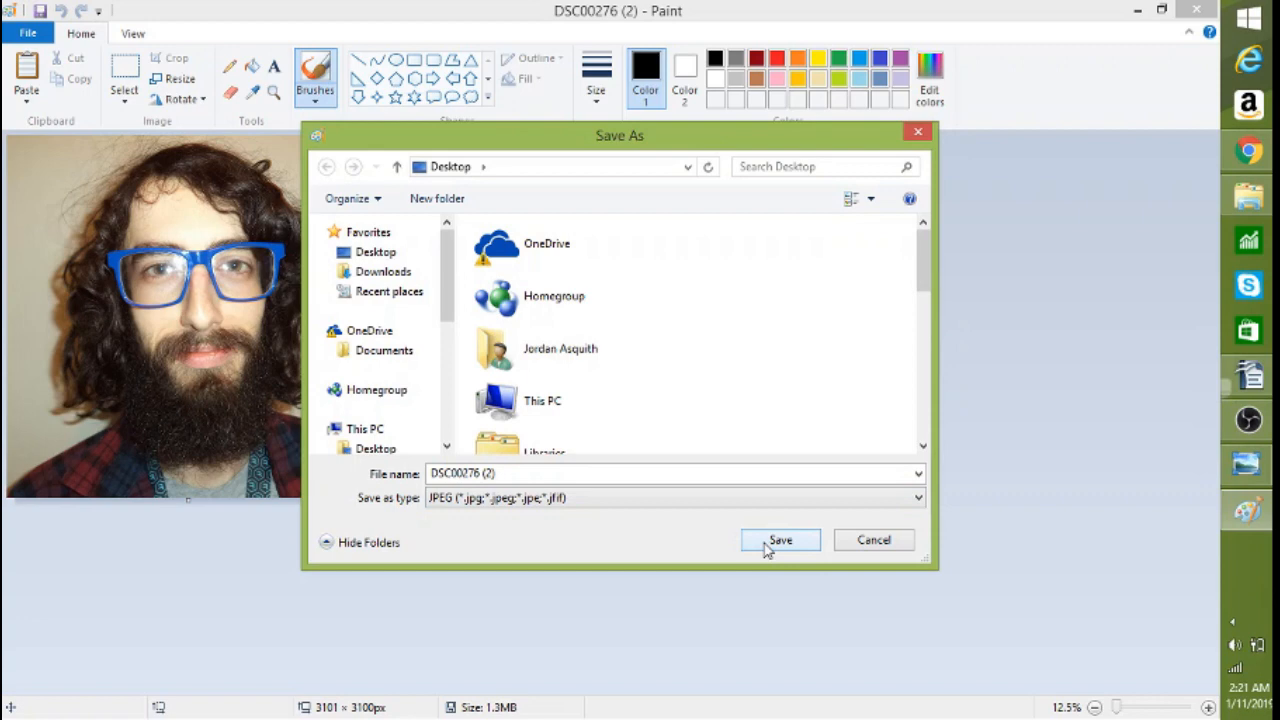
left_click(780, 540)
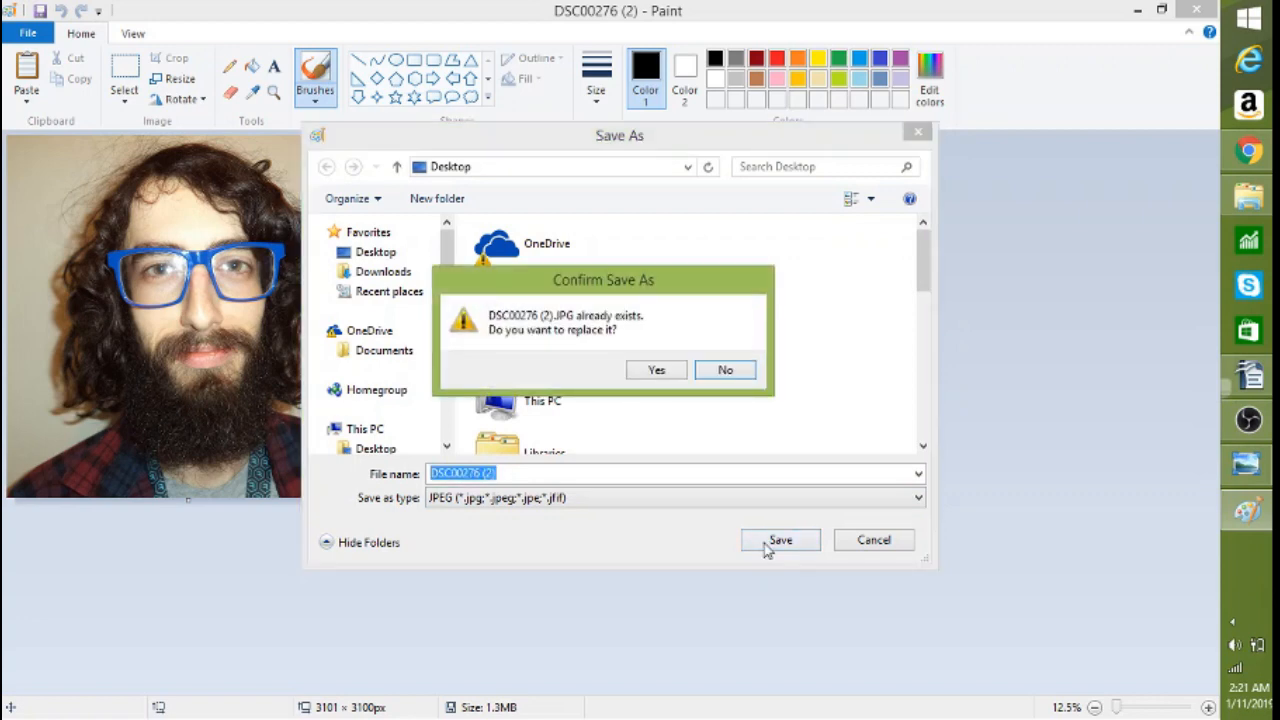
mouse_move(638, 460)
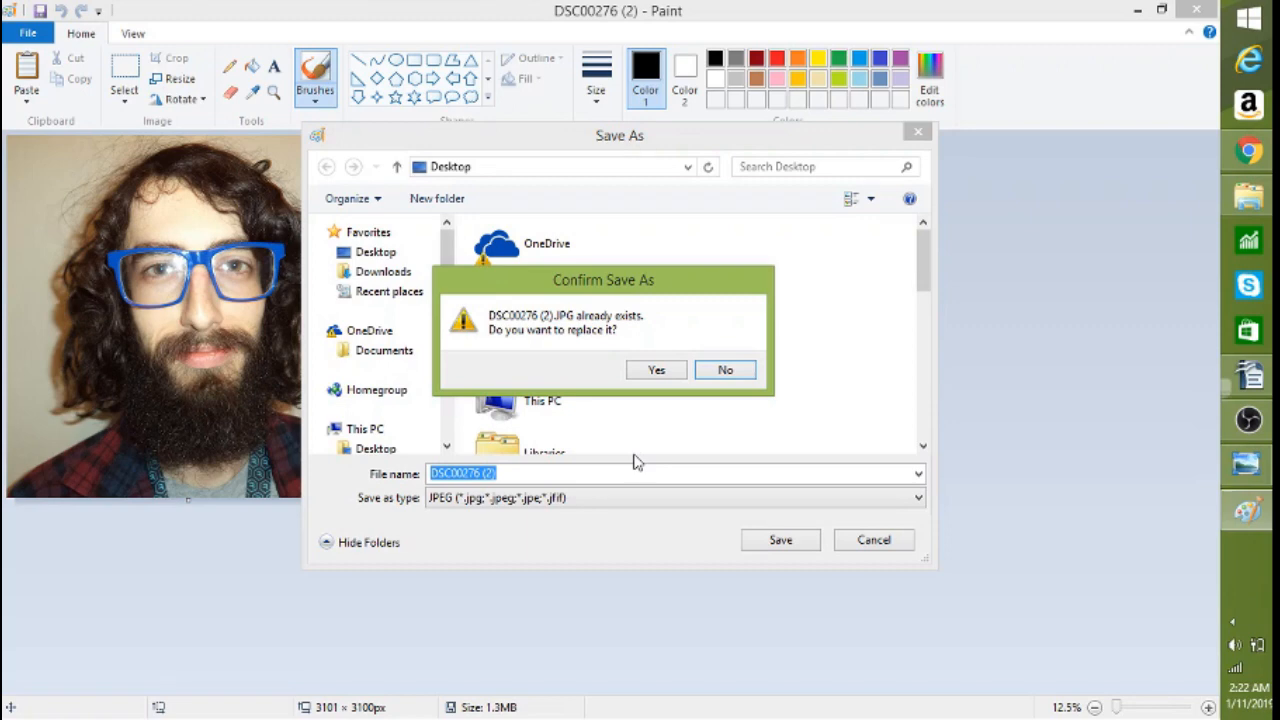
mouse_move(666, 400)
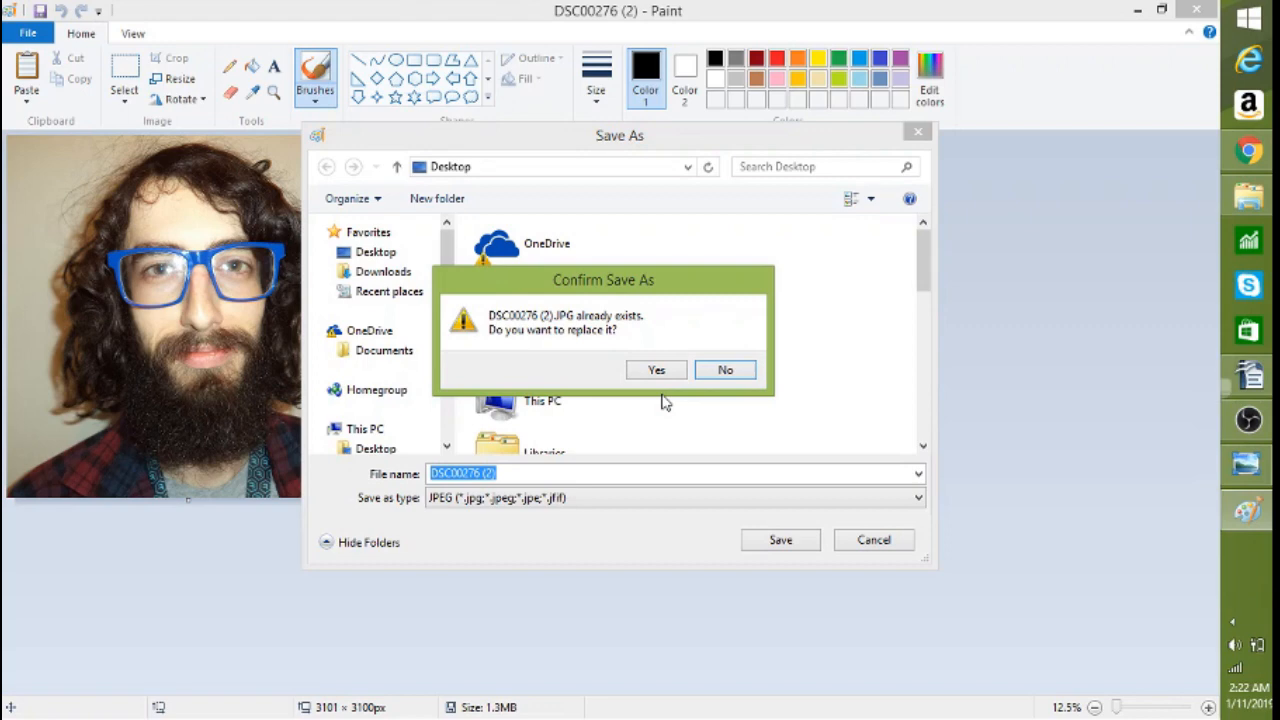
left_click(656, 370)
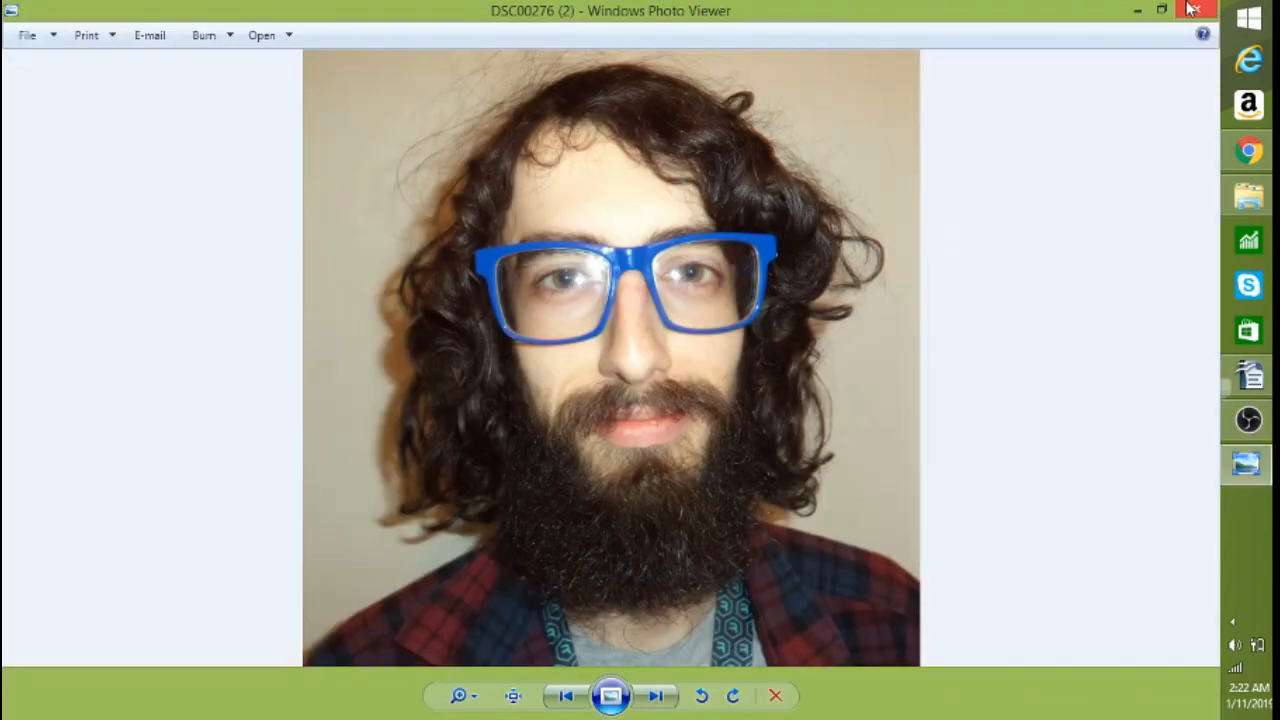
Step: Close Windows Photo Viewer, leaving the desktop showing
left_click(1196, 8)
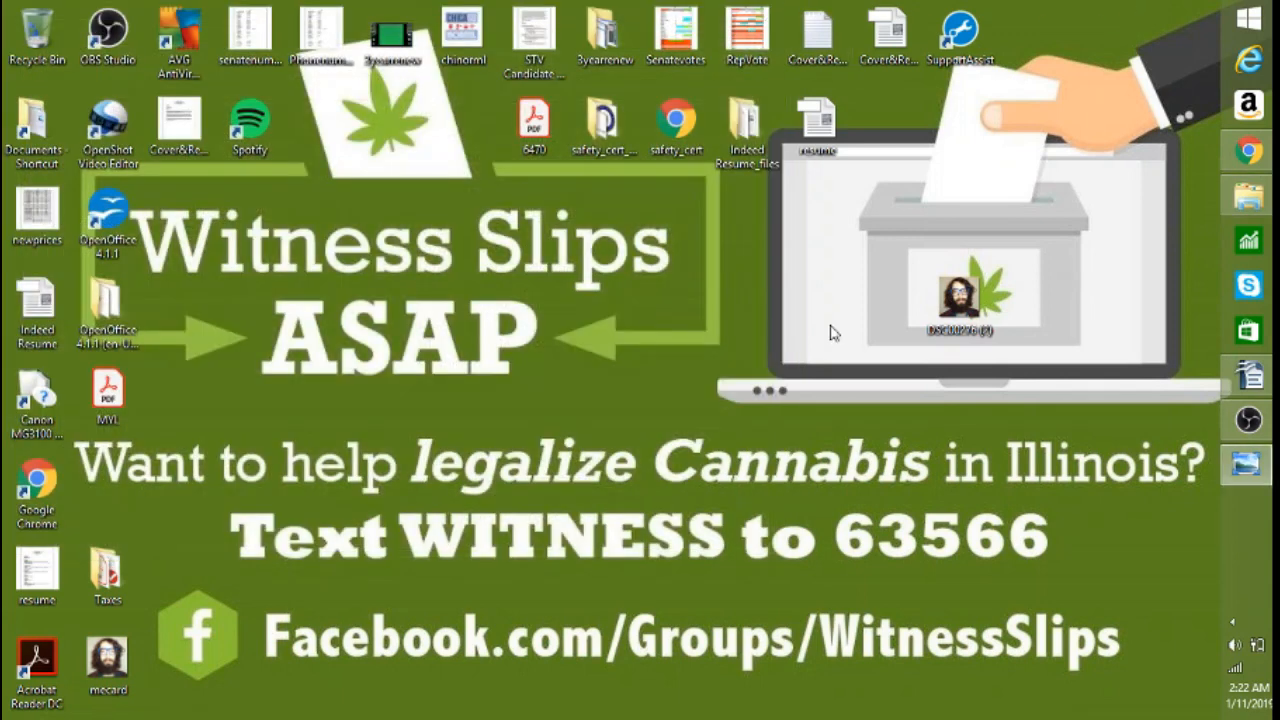
mouse_move(368, 564)
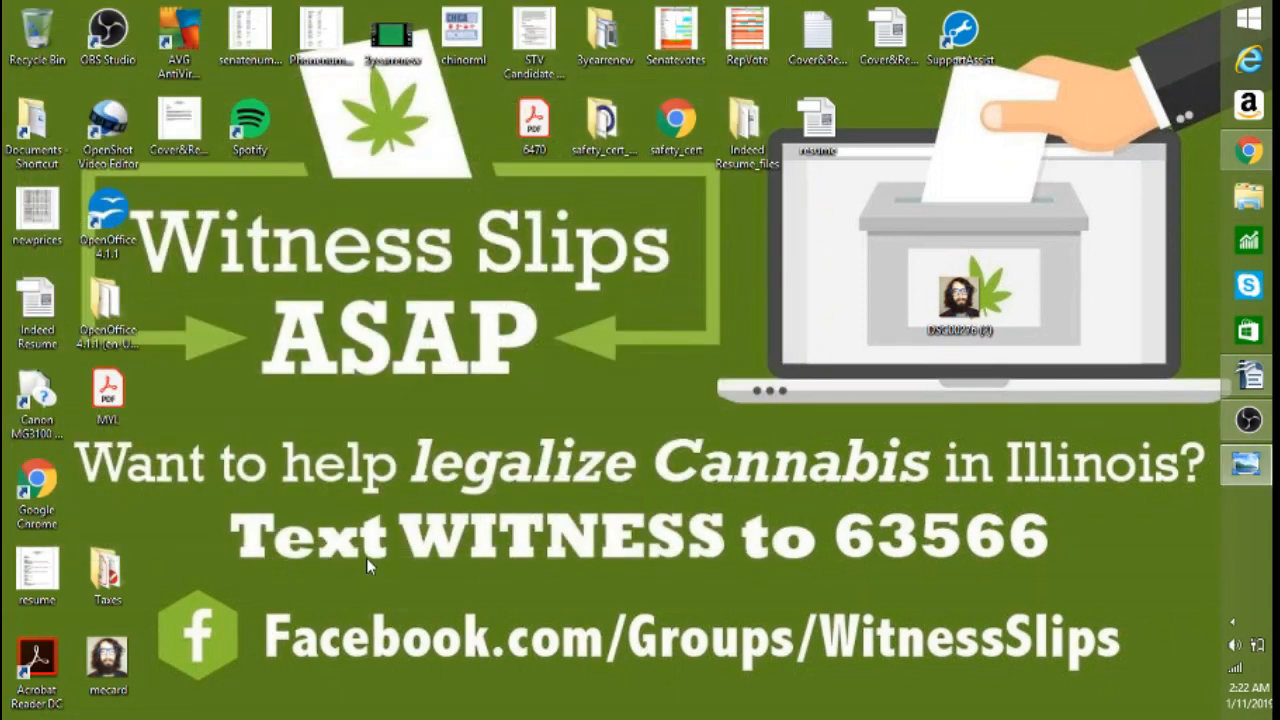
mouse_move(918, 556)
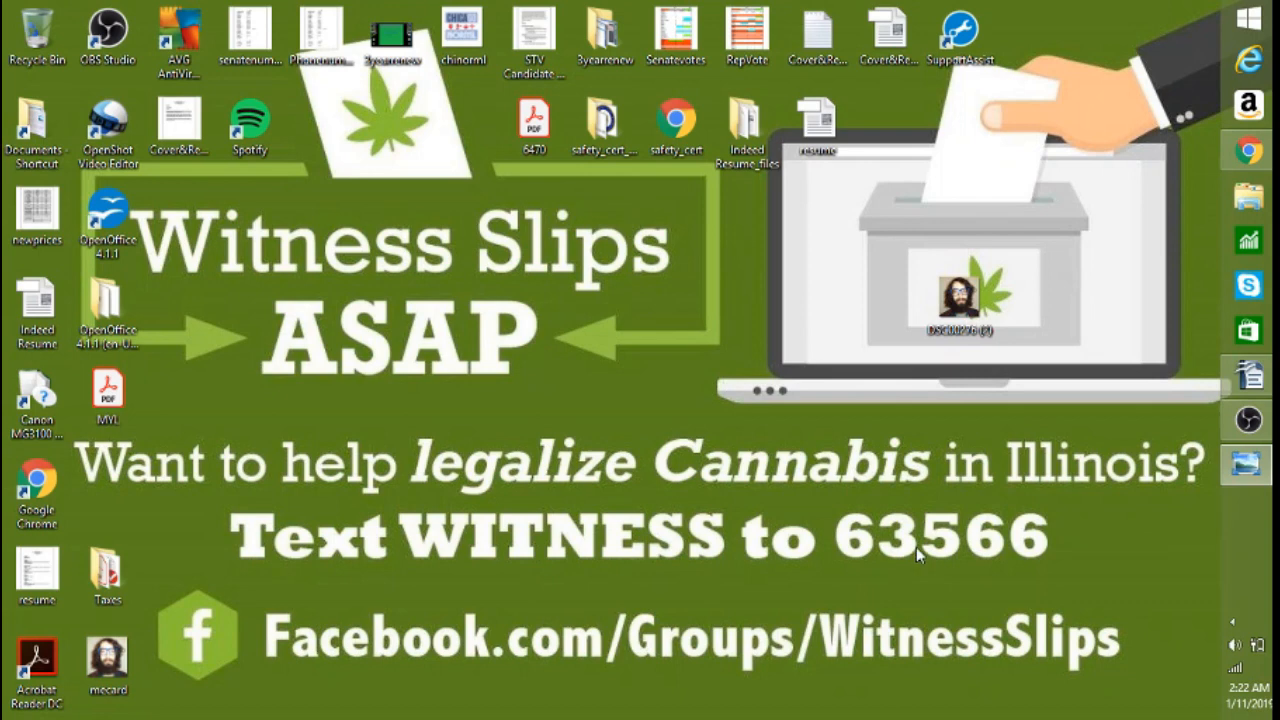
mouse_move(1080, 482)
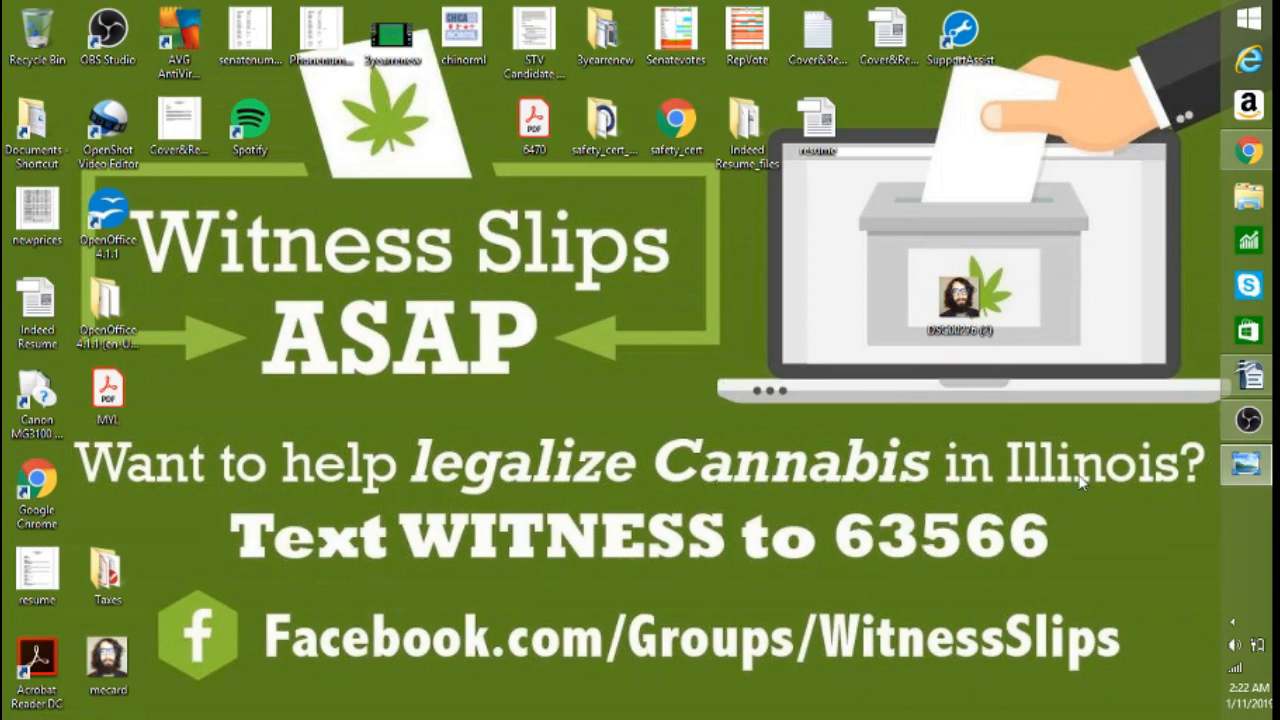